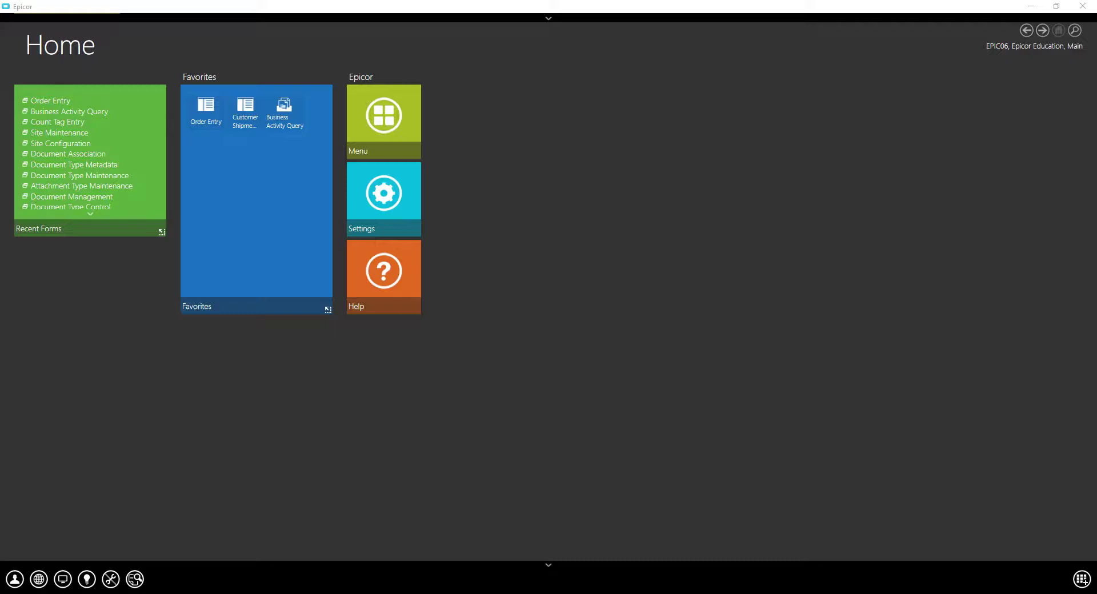
pyautogui.moveTo(79, 175)
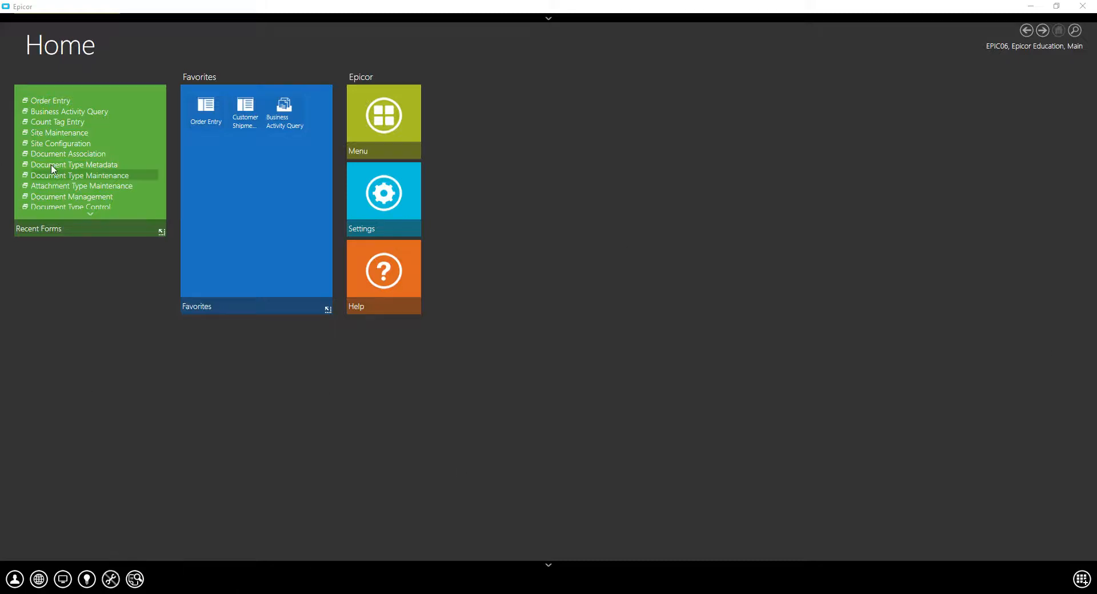
pyautogui.moveTo(120, 567)
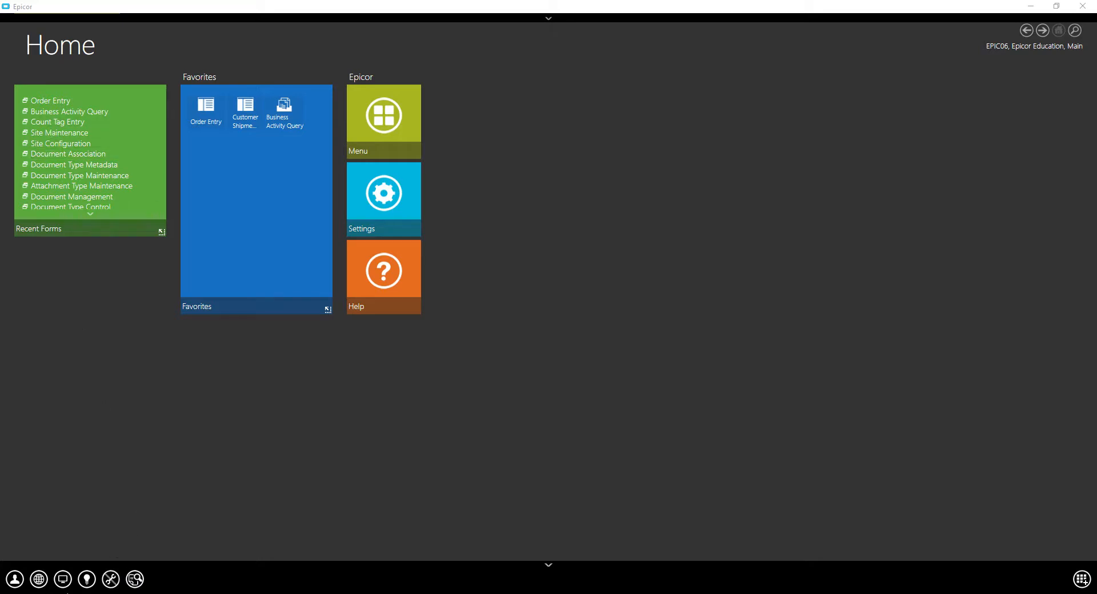
pyautogui.moveTo(110, 580)
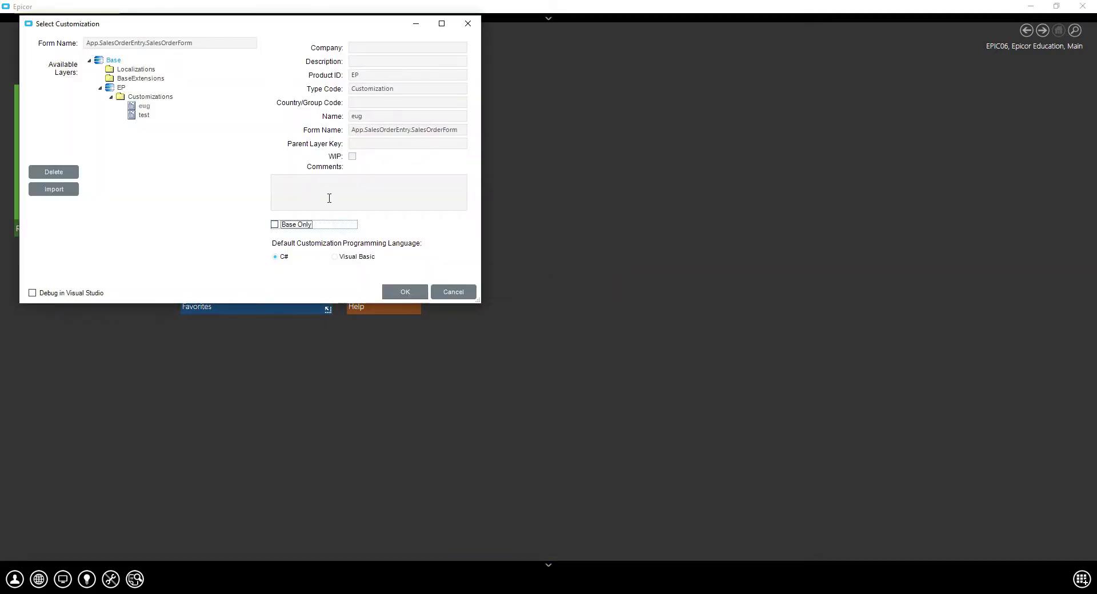
# Launch Sales Order Entry in customization mode with the Customization Tools Dialog
pyautogui.click(274, 224)
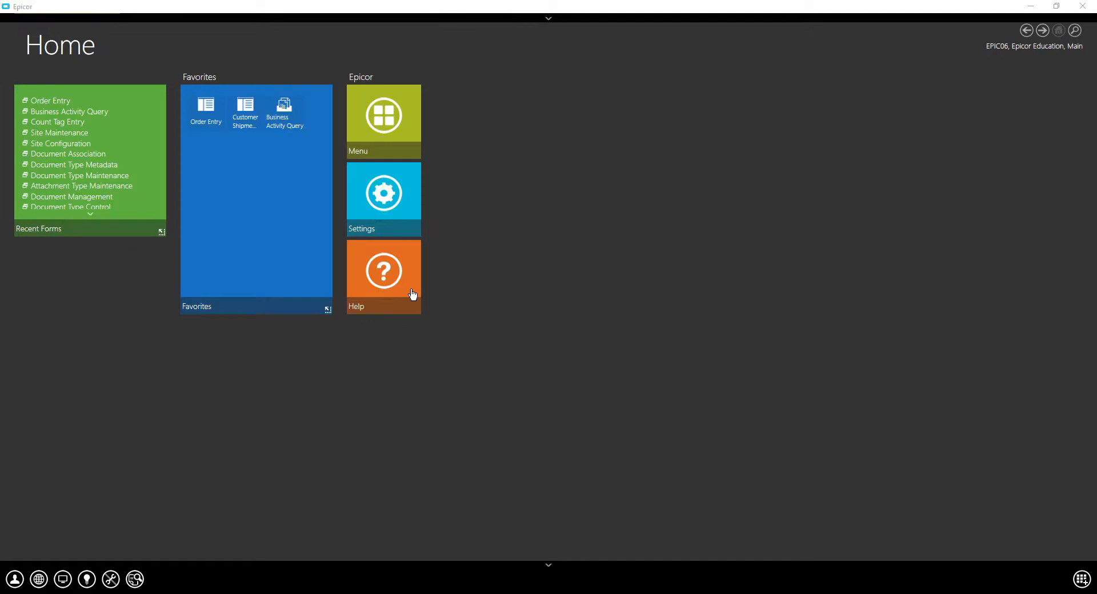
pyautogui.click(204, 111)
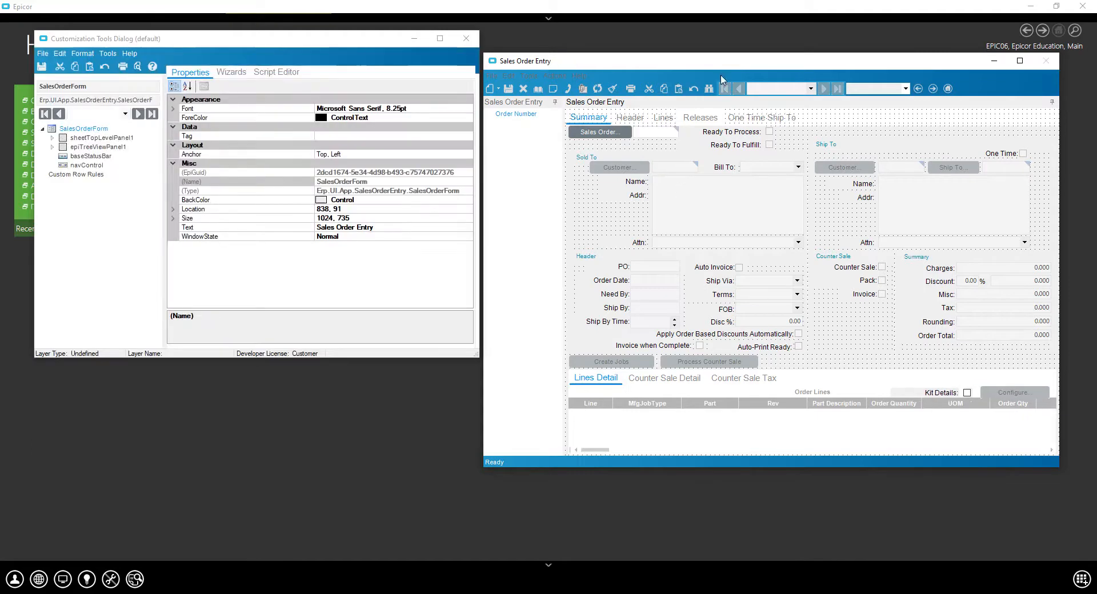
# Place an EpiButton from the ToolBox into the Ship To group
pyautogui.click(107, 54)
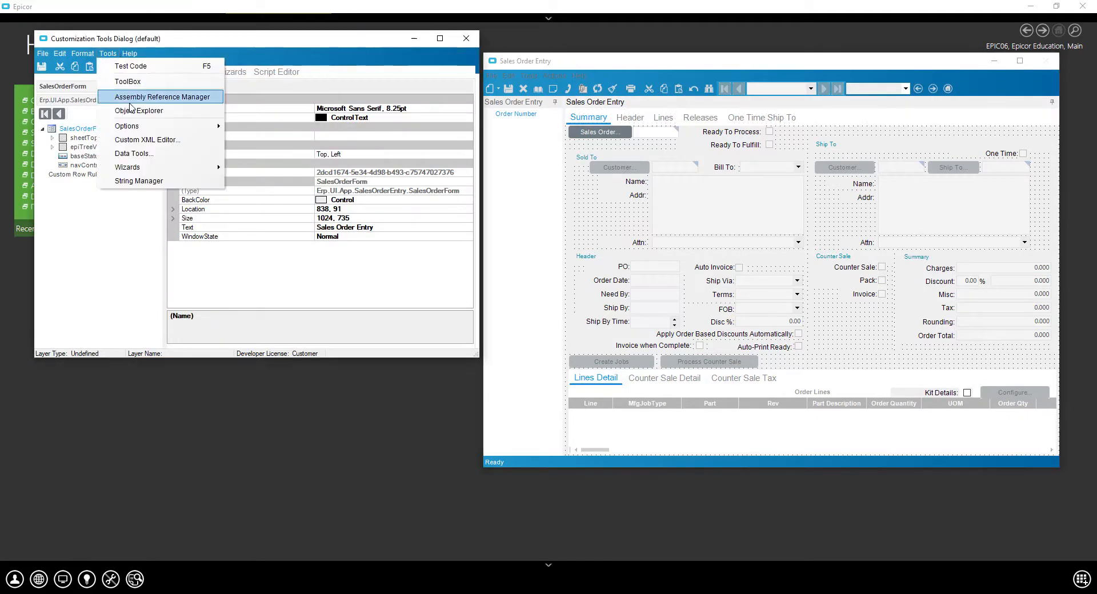
pyautogui.click(127, 81)
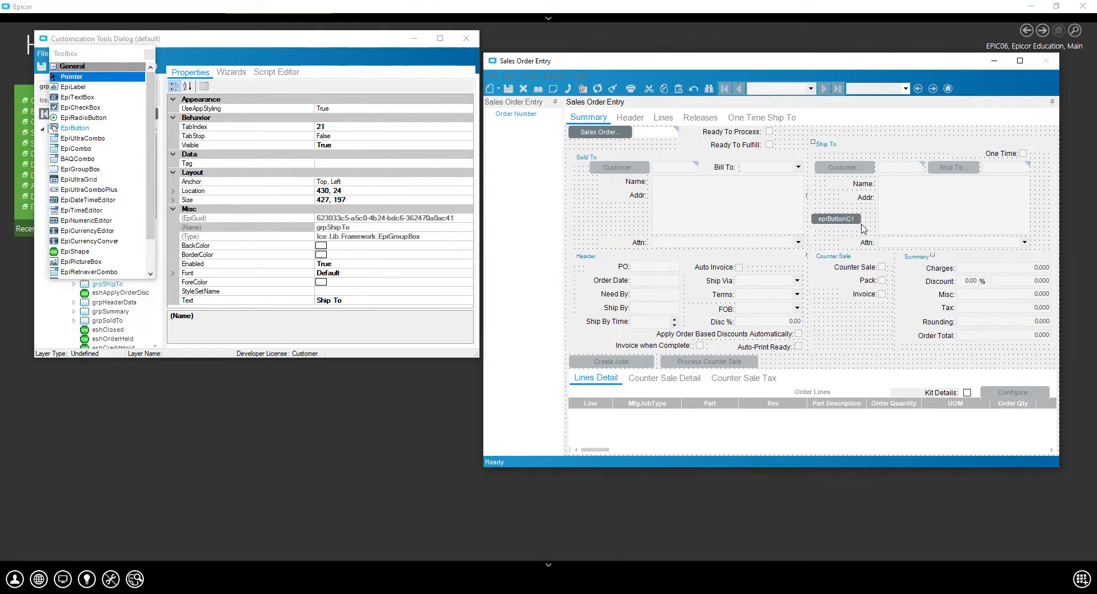
pyautogui.click(836, 218)
pyautogui.write('red')
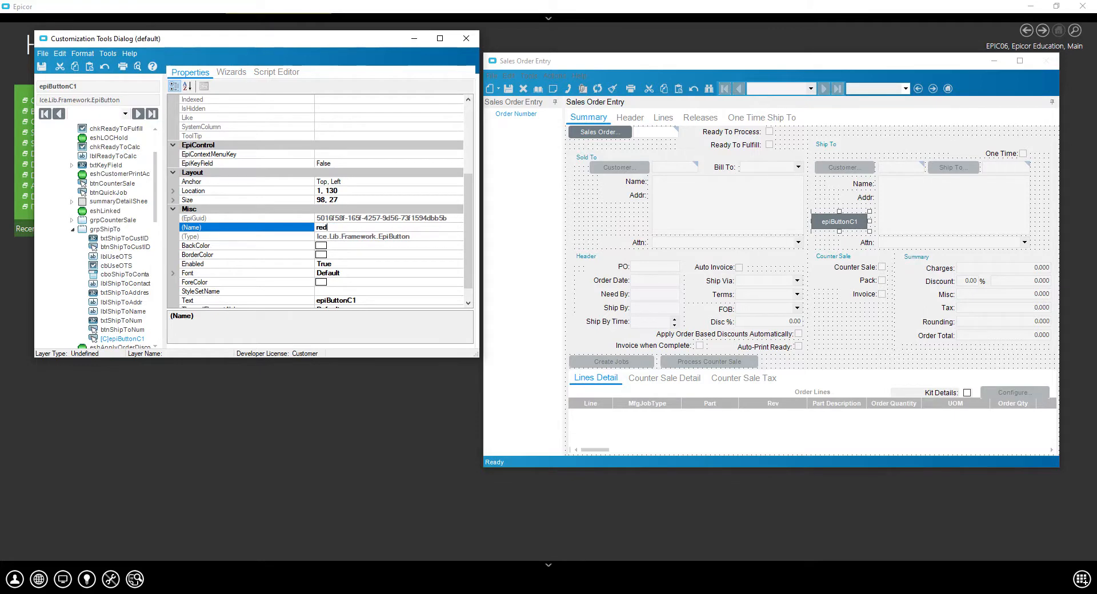
# Name the button readyToFulfillBtn and caption it 'Ready To Fulfill'
pyautogui.press('Backspace')
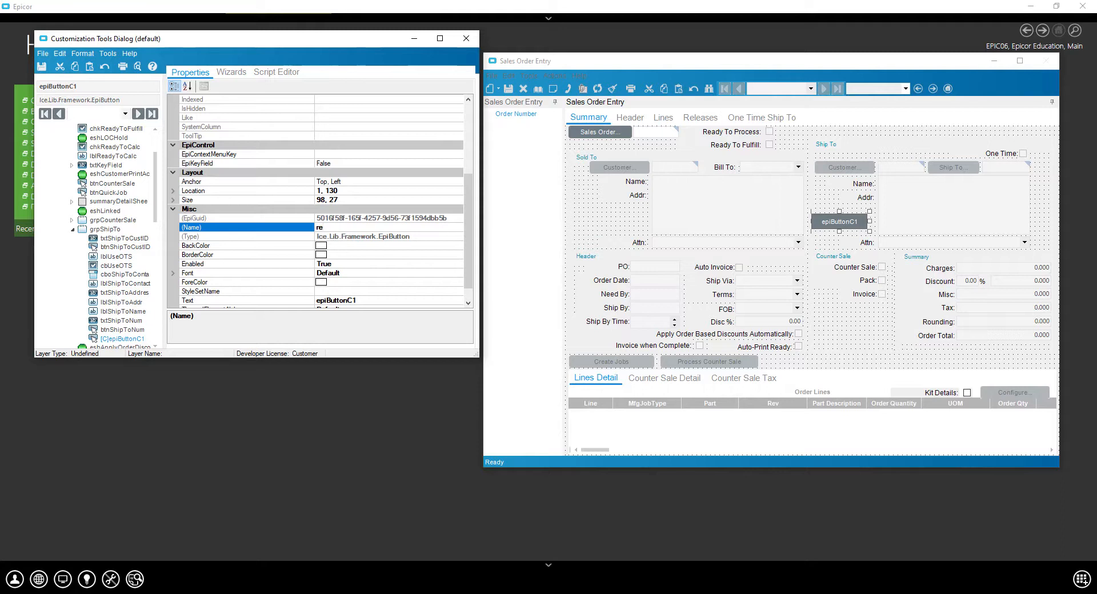
pyautogui.write('adyToF')
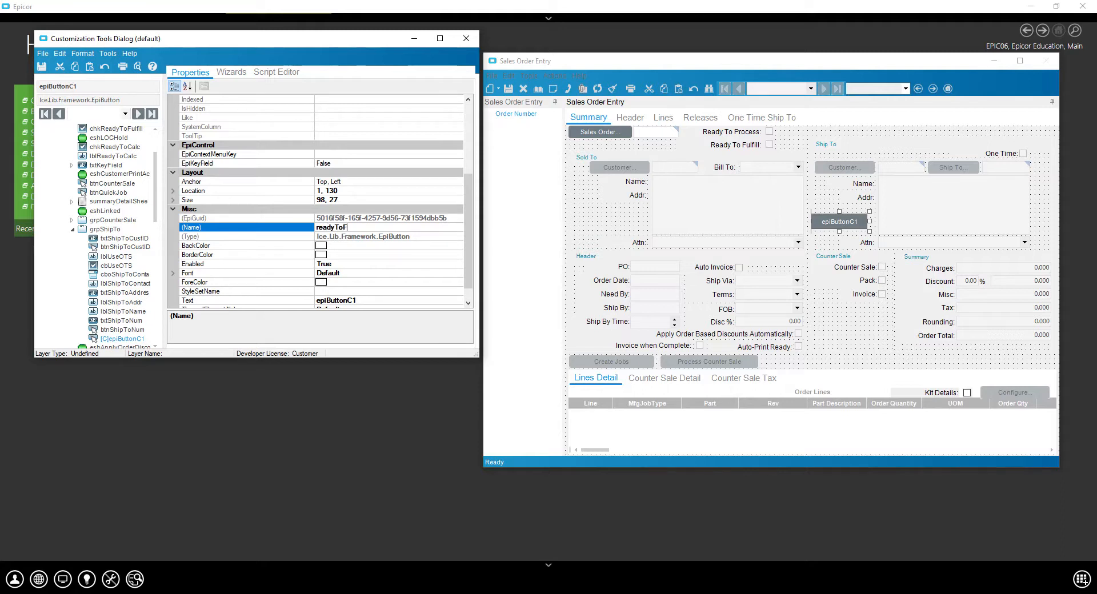
pyautogui.write('ulfillBtn')
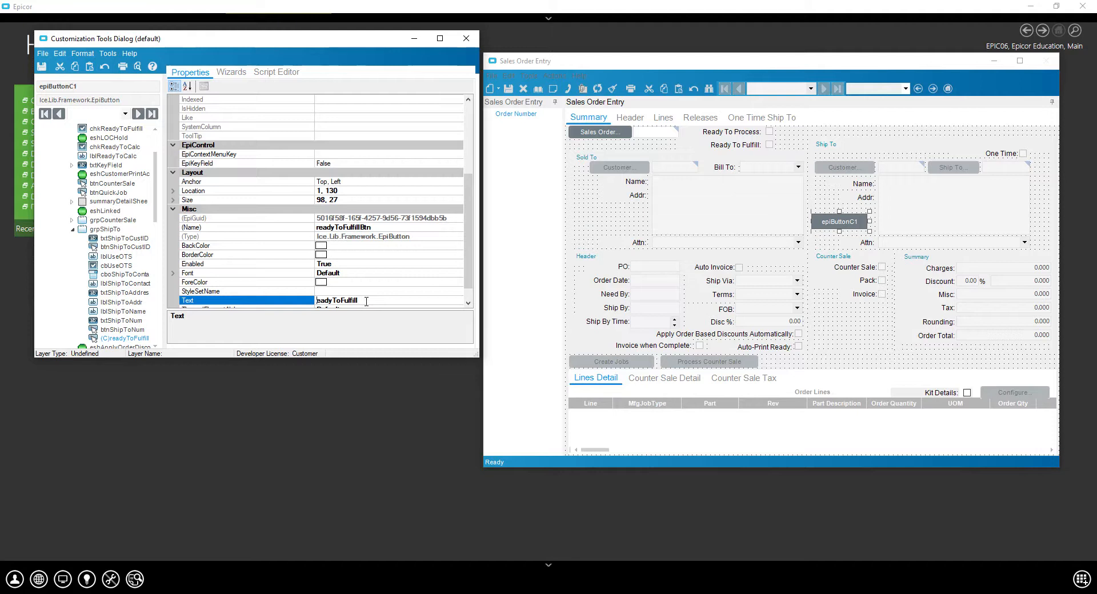
pyautogui.write('Ready')
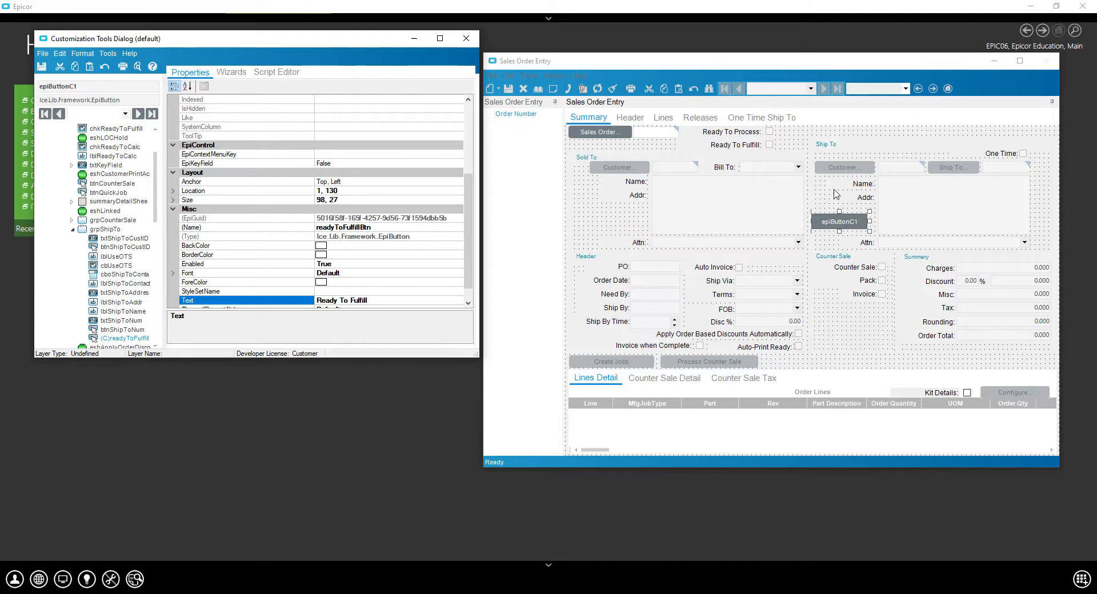
pyautogui.click(104, 266)
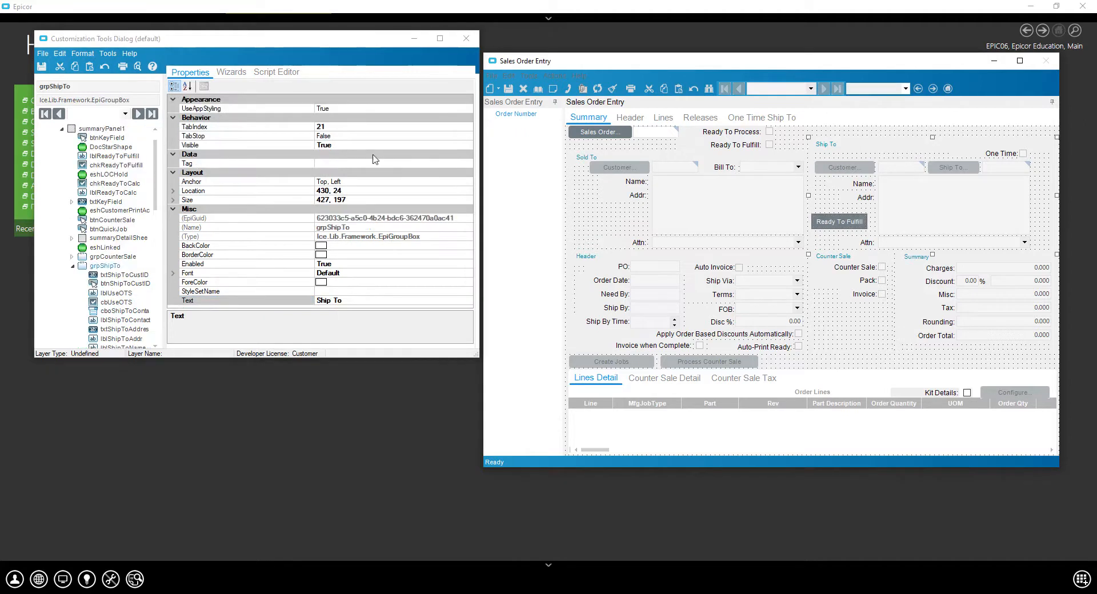
pyautogui.moveTo(252, 120)
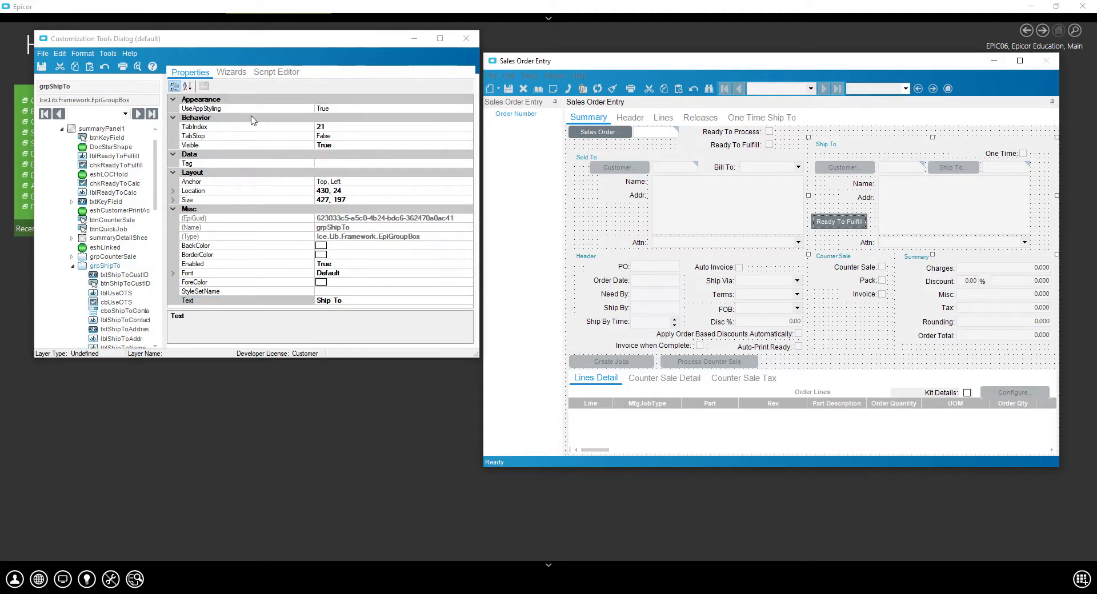
# Generate a Click event handler for readyToFulfillBtn via the Event Wizard
pyautogui.click(231, 72)
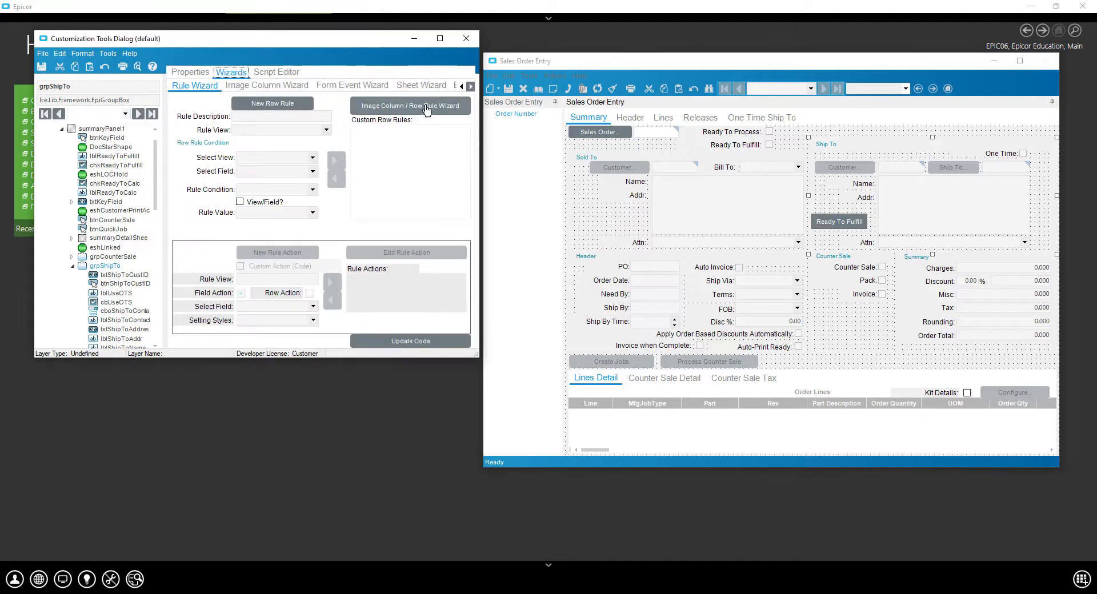
pyautogui.moveTo(515, 153)
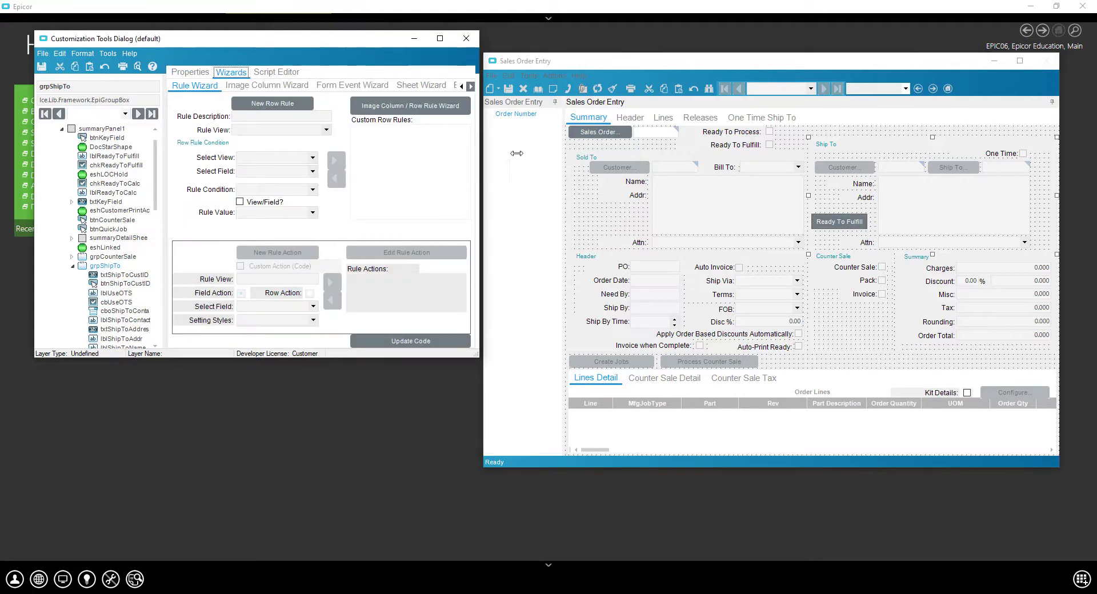
pyautogui.click(478, 86)
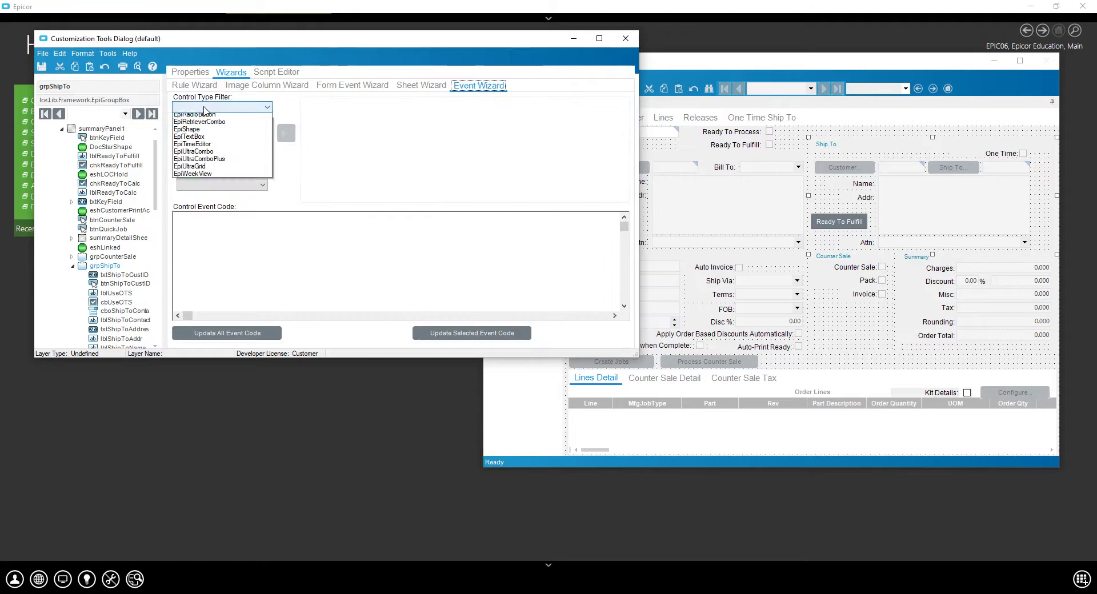
pyautogui.click(219, 108)
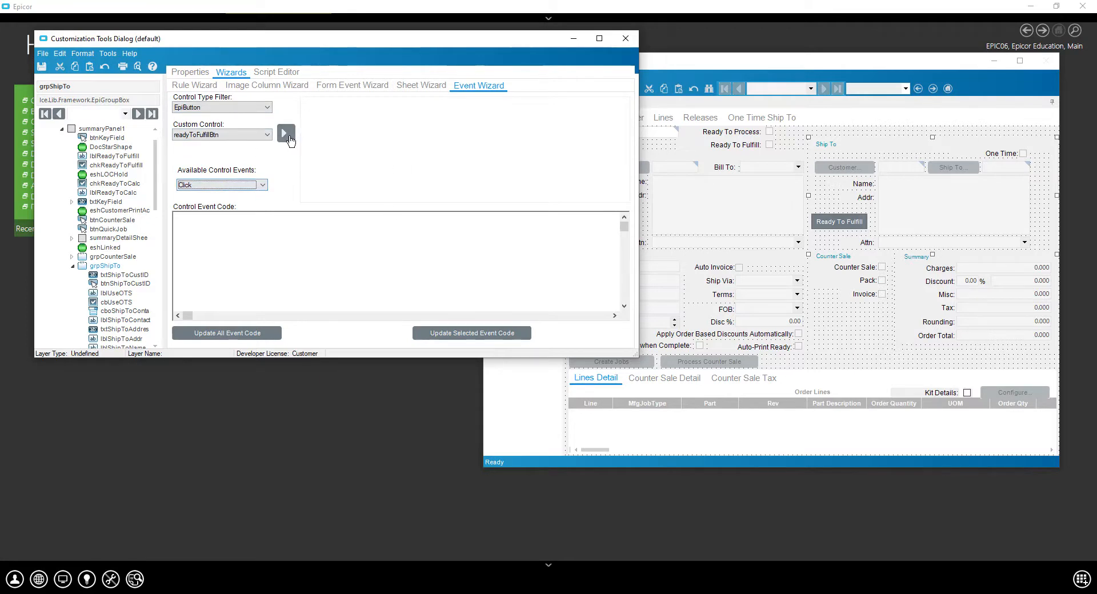
pyautogui.click(285, 133)
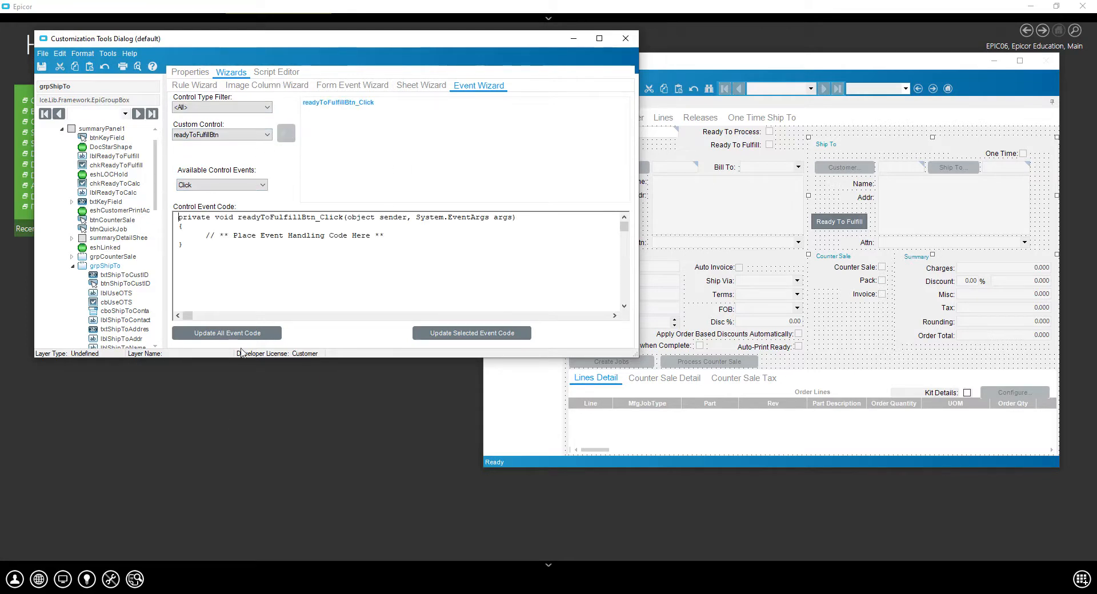
pyautogui.click(275, 72)
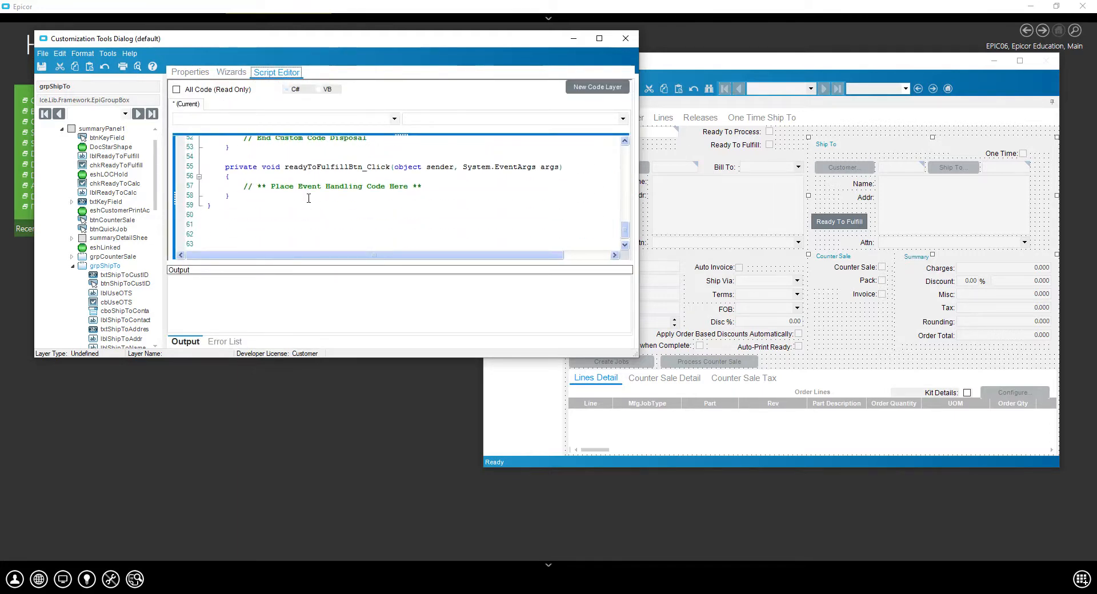
# Start the Simple Search wizard and load the business adapters
pyautogui.click(107, 54)
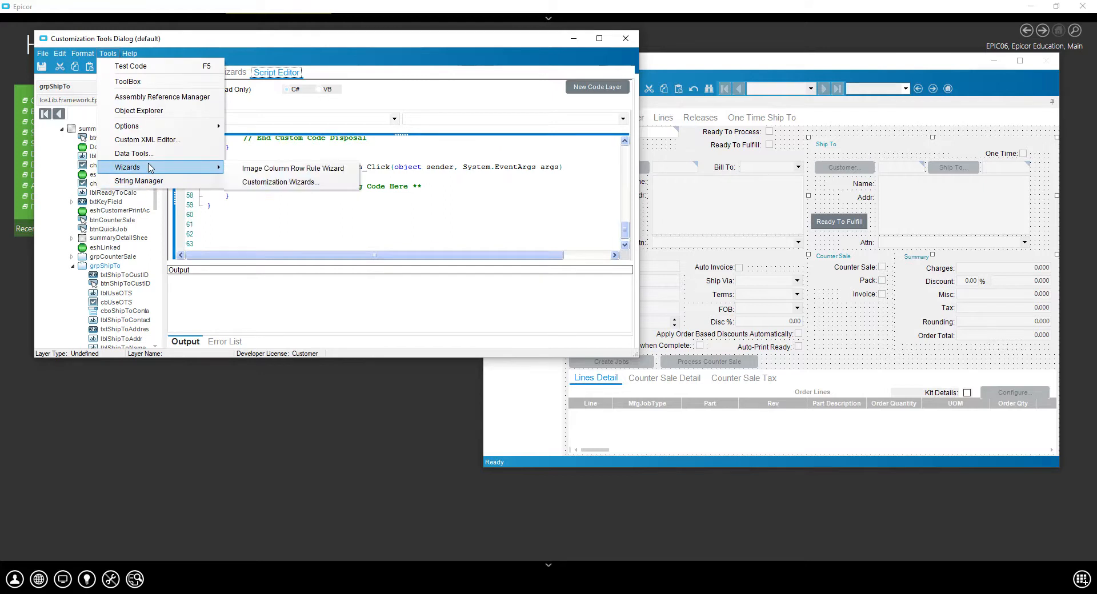
pyautogui.click(281, 182)
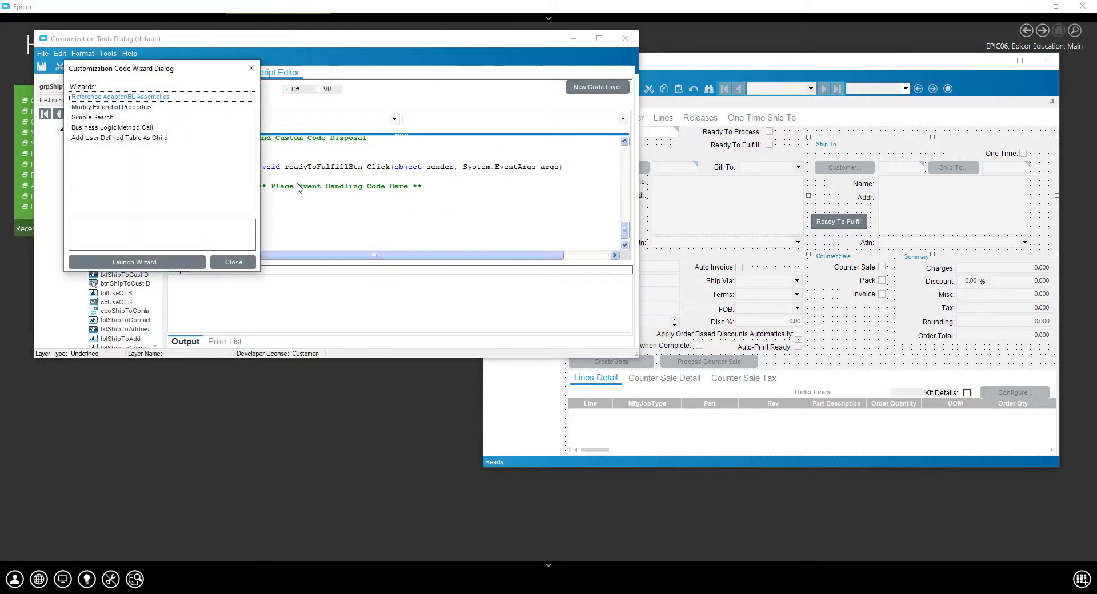
pyautogui.click(92, 116)
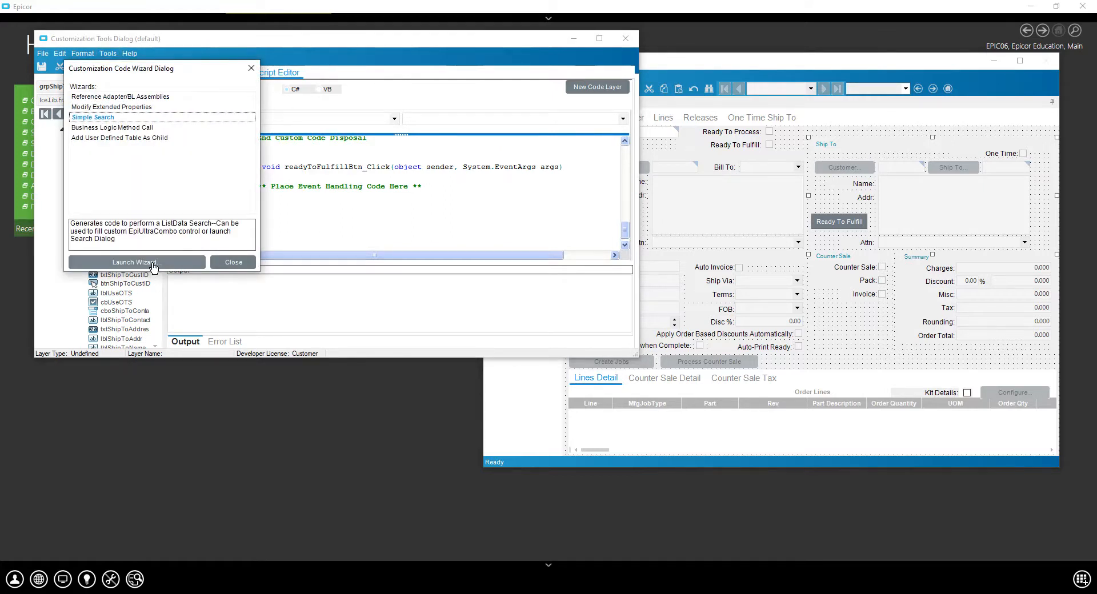
pyautogui.click(136, 262)
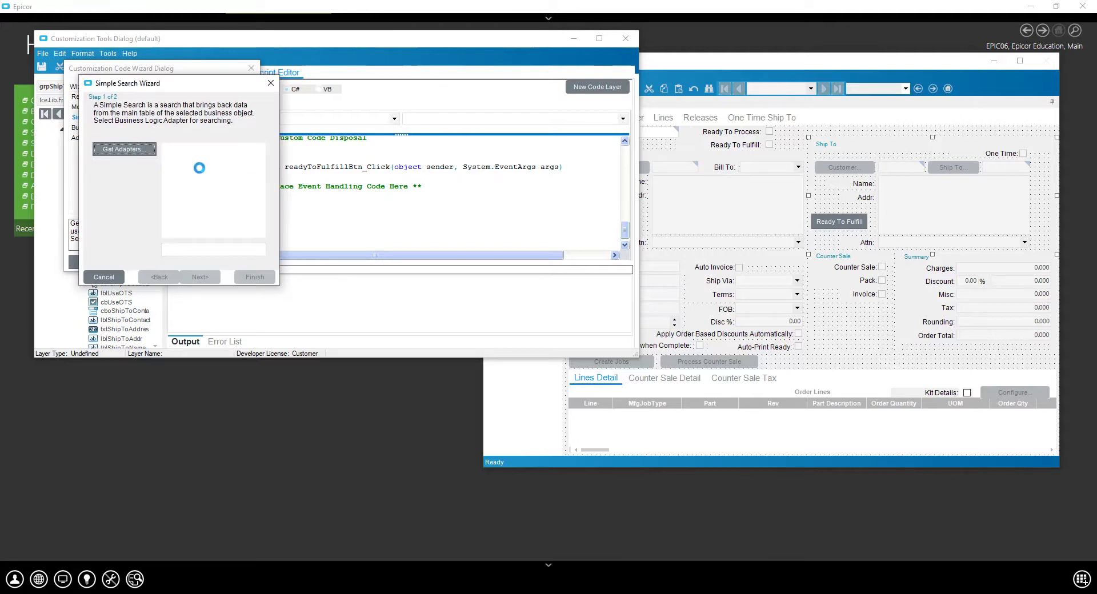
pyautogui.click(123, 148)
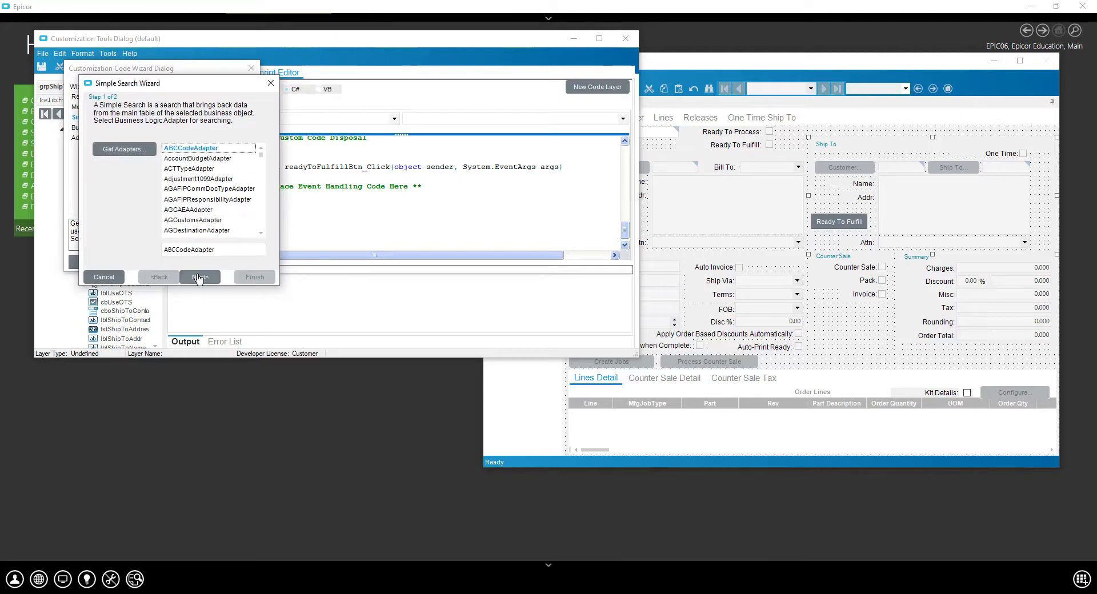
pyautogui.click(199, 276)
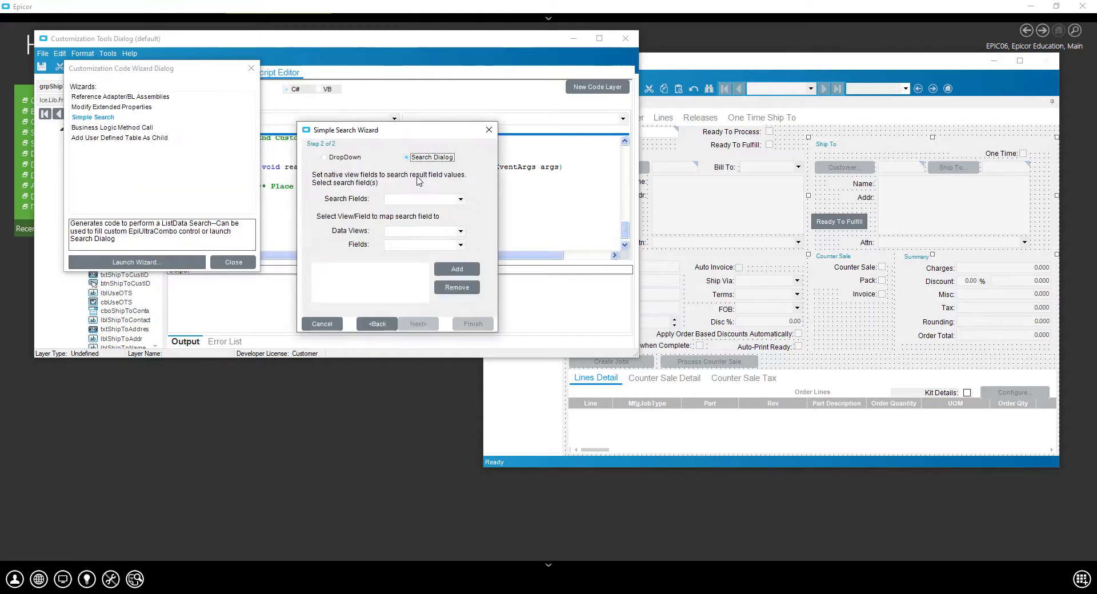
# Map the search field onto OrderHed.ReadyToFulfill and generate the search code
pyautogui.click(459, 199)
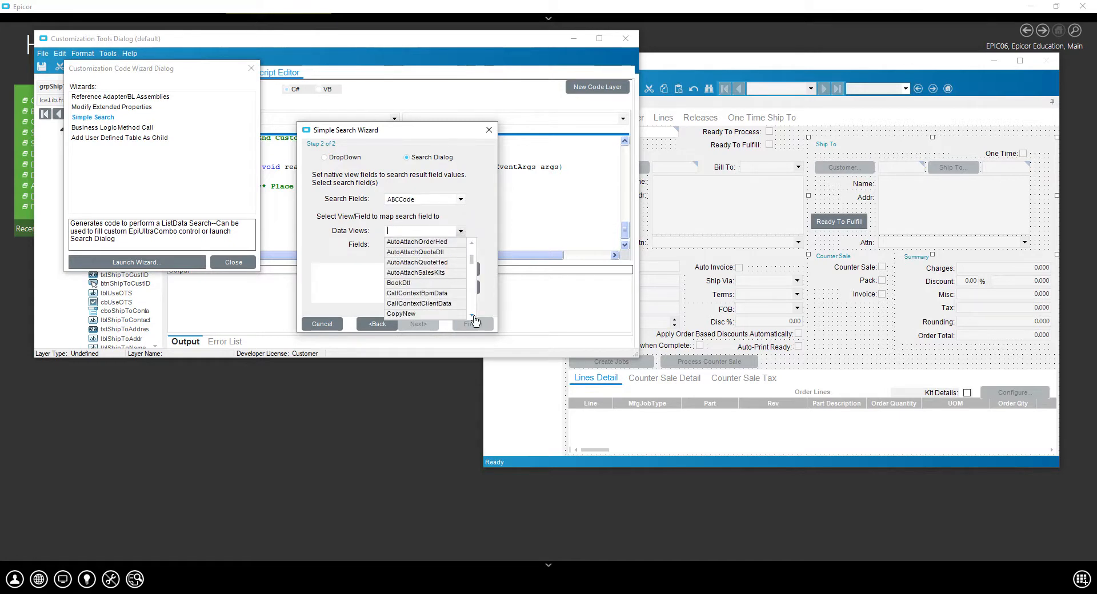
pyautogui.scroll(-3)
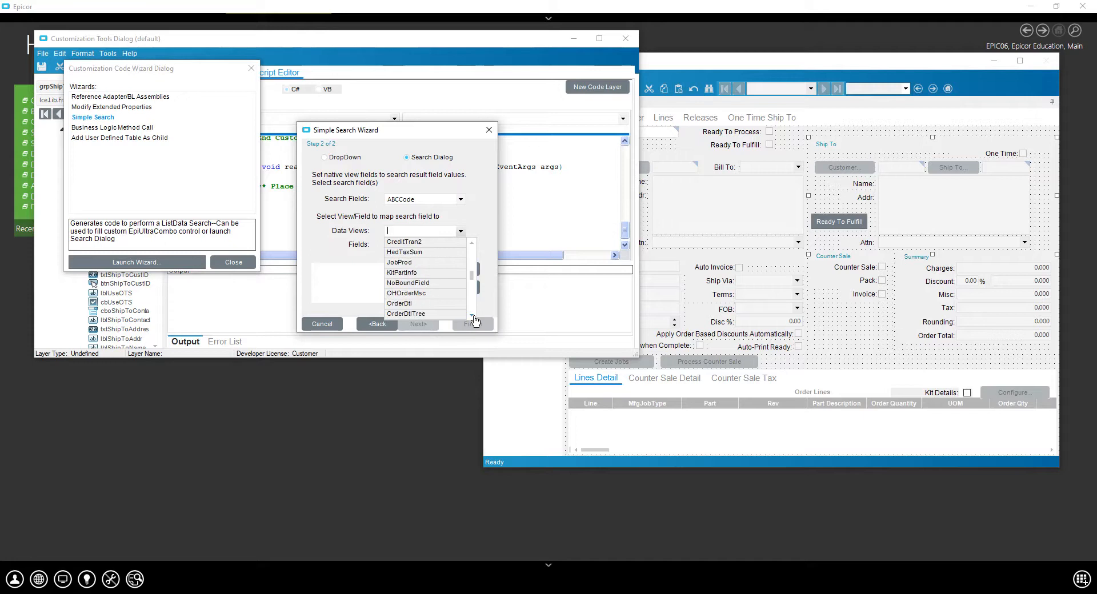
pyautogui.scroll(-3)
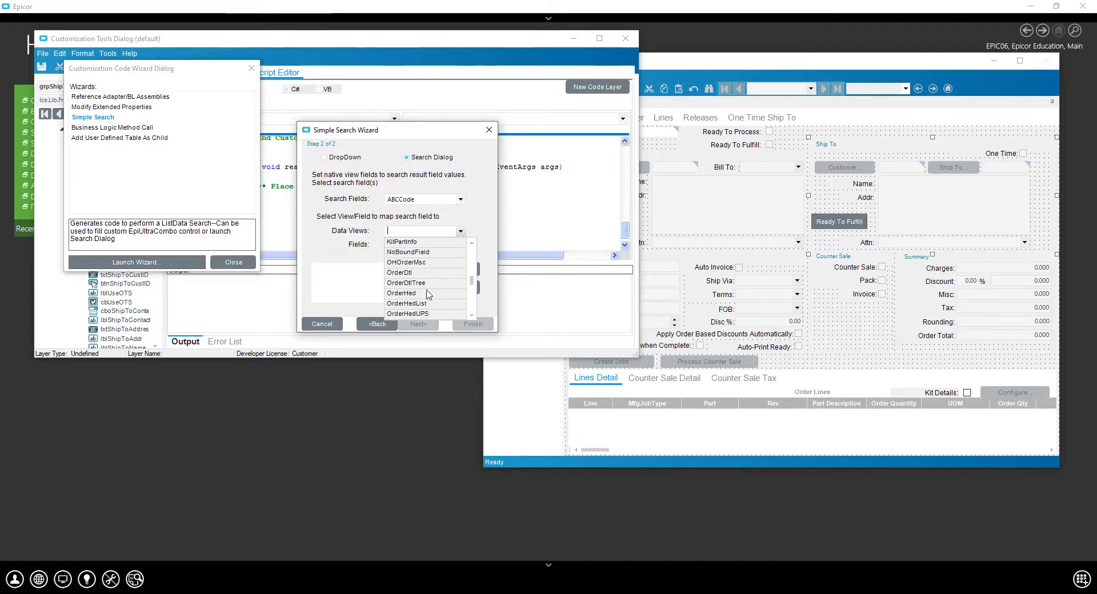
pyautogui.click(401, 292)
pyautogui.write('R')
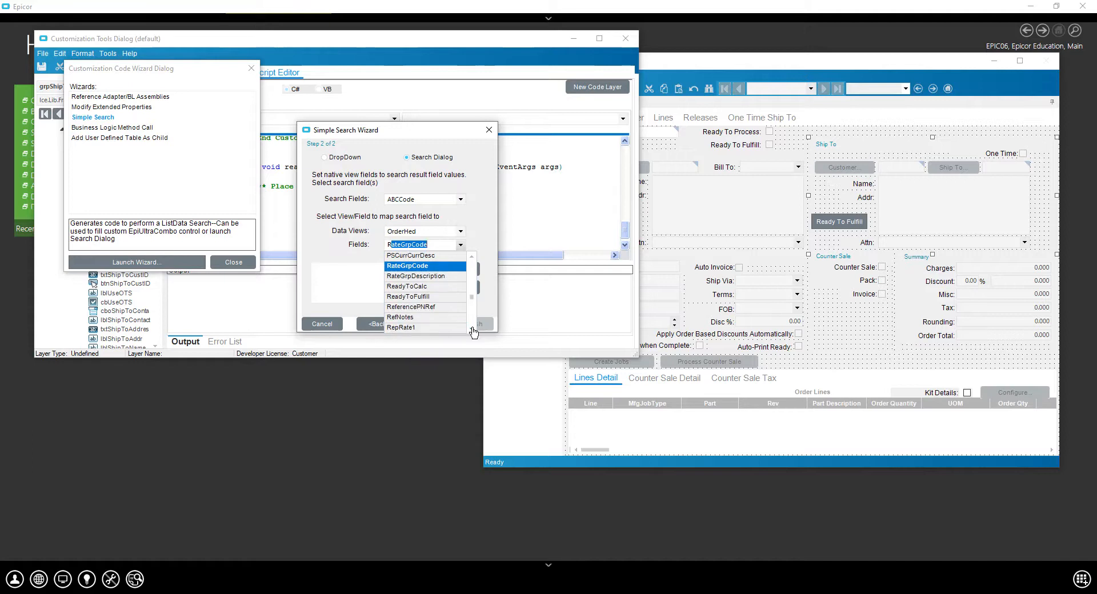
pyautogui.click(407, 296)
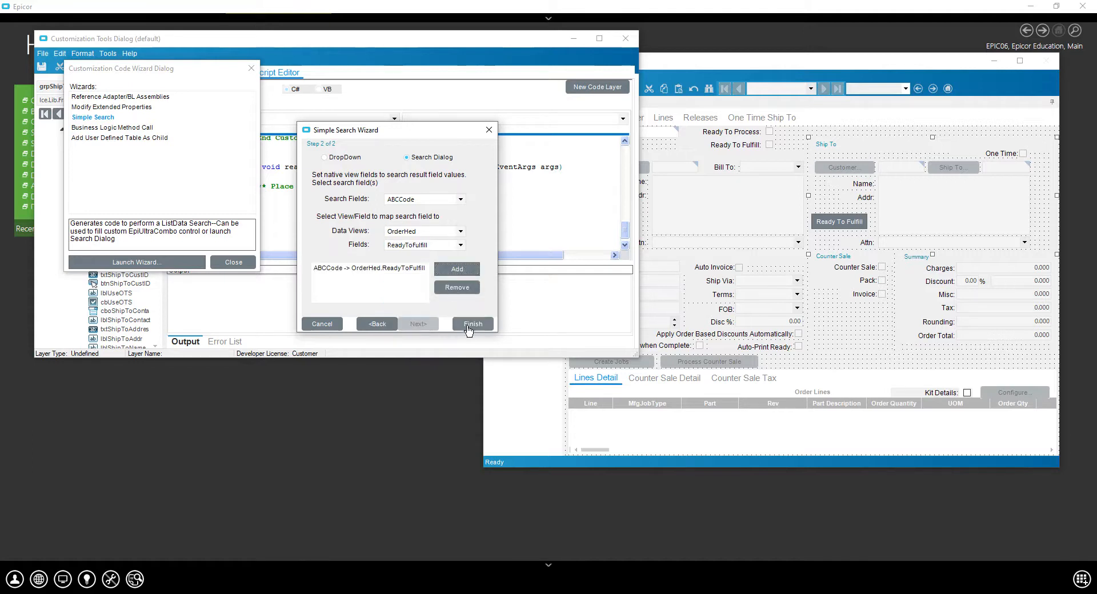
pyautogui.click(472, 324)
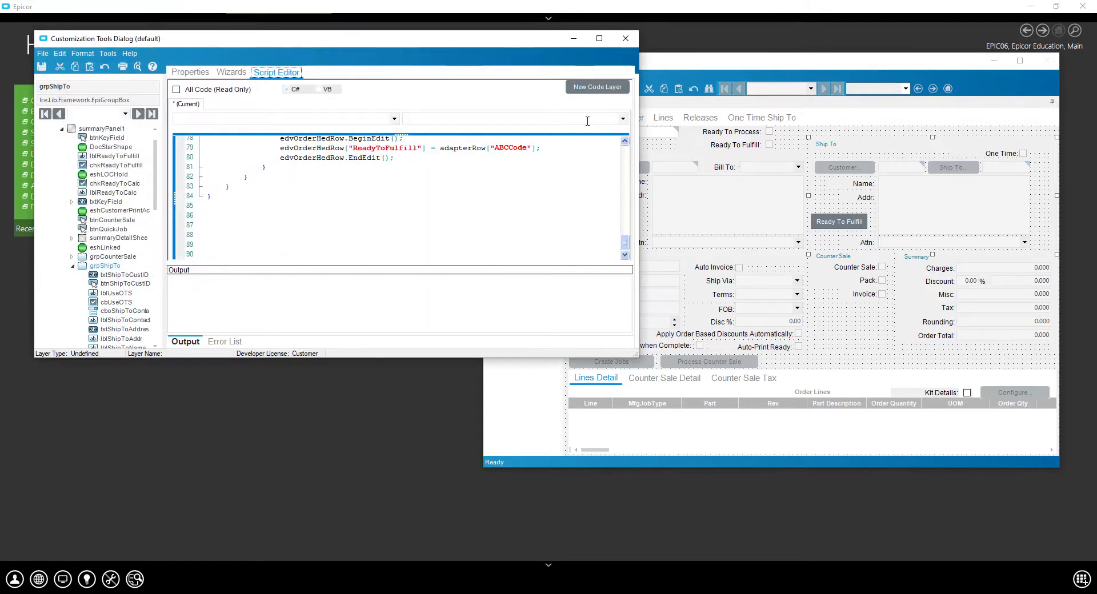
# Copy the generated OrderHed edit block into the readyToFulfillBtn_Click handler
pyautogui.click(598, 38)
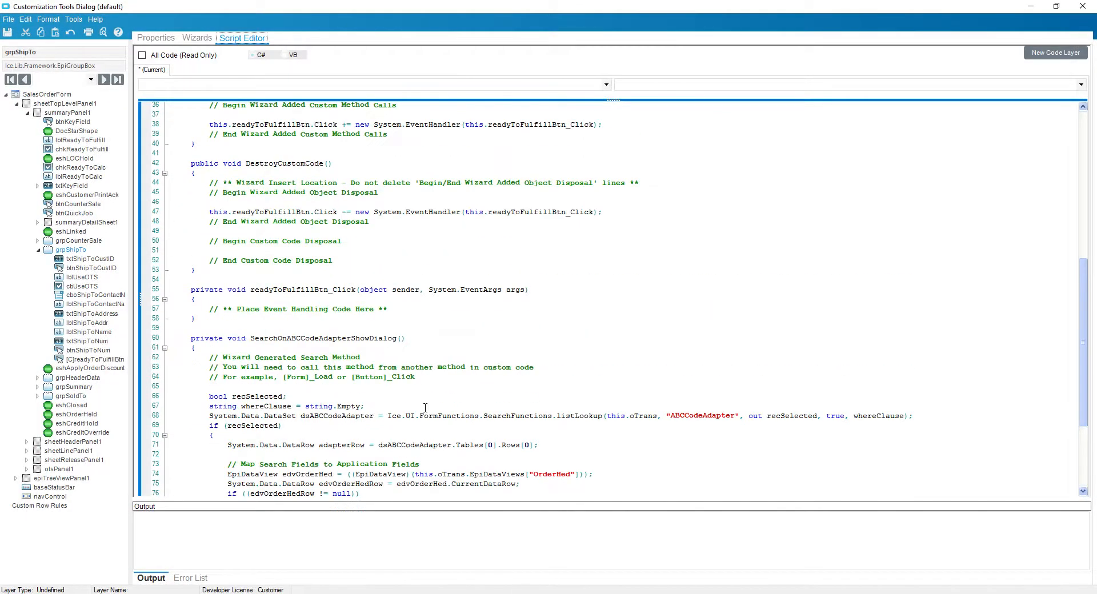
pyautogui.scroll(-3)
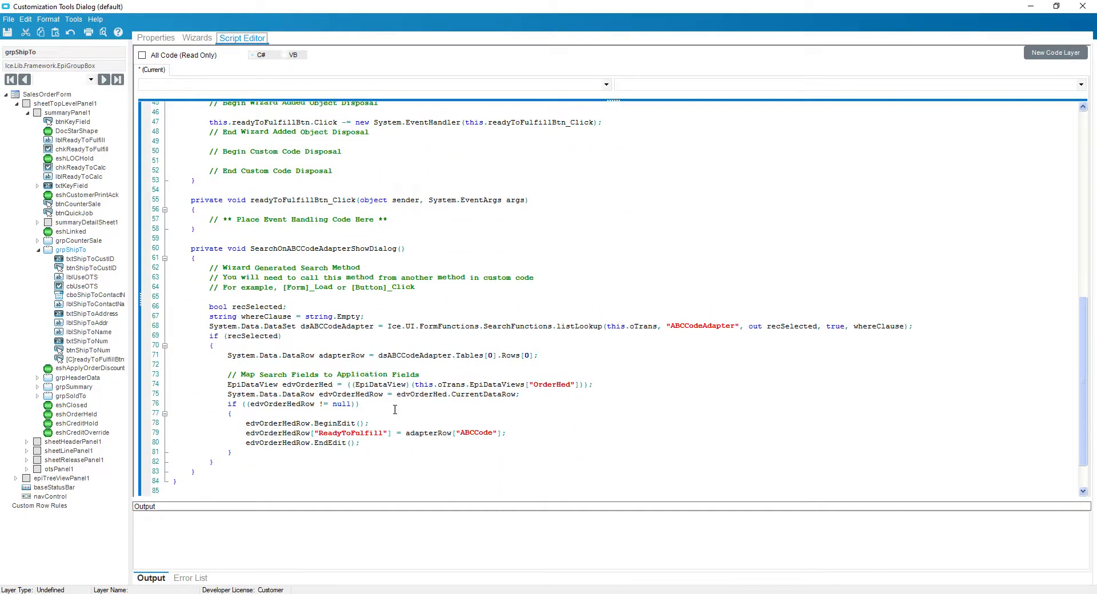
pyautogui.click(461, 433)
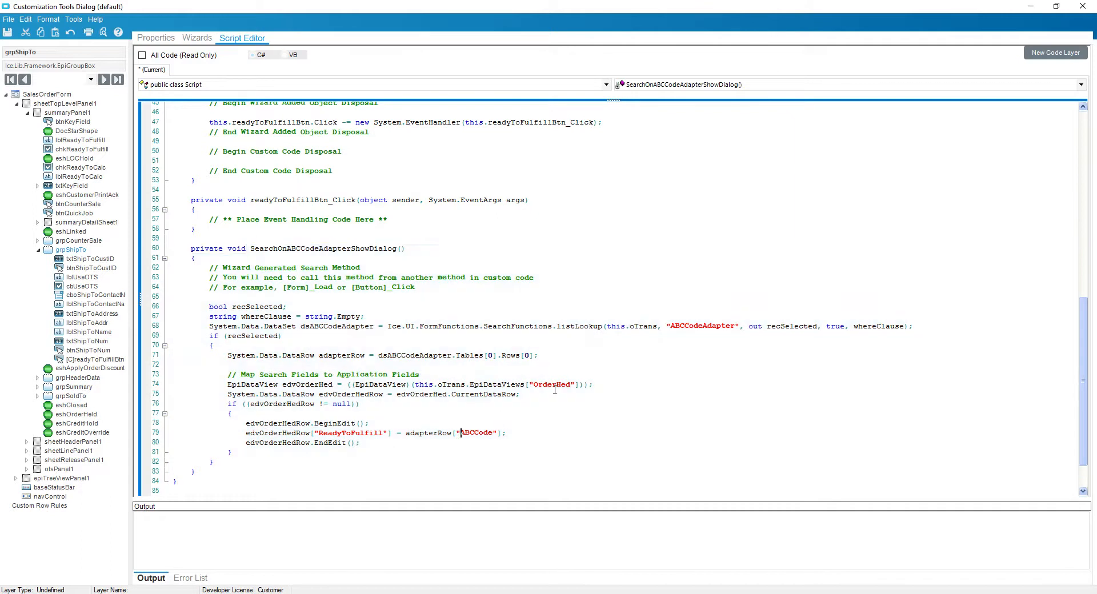
pyautogui.moveTo(404, 453)
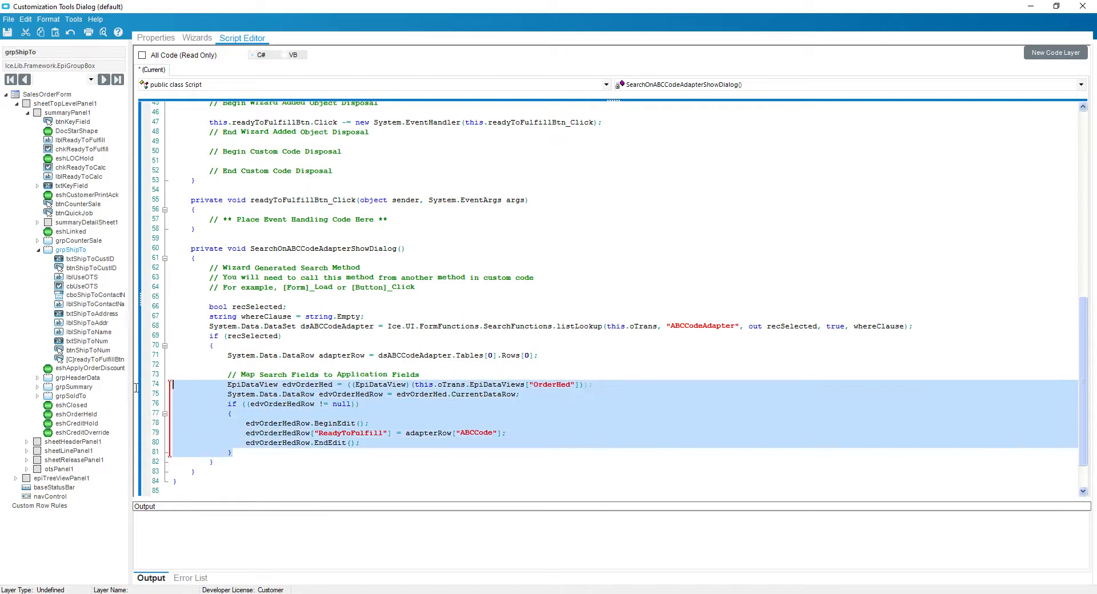
pyautogui.moveTo(857, 432)
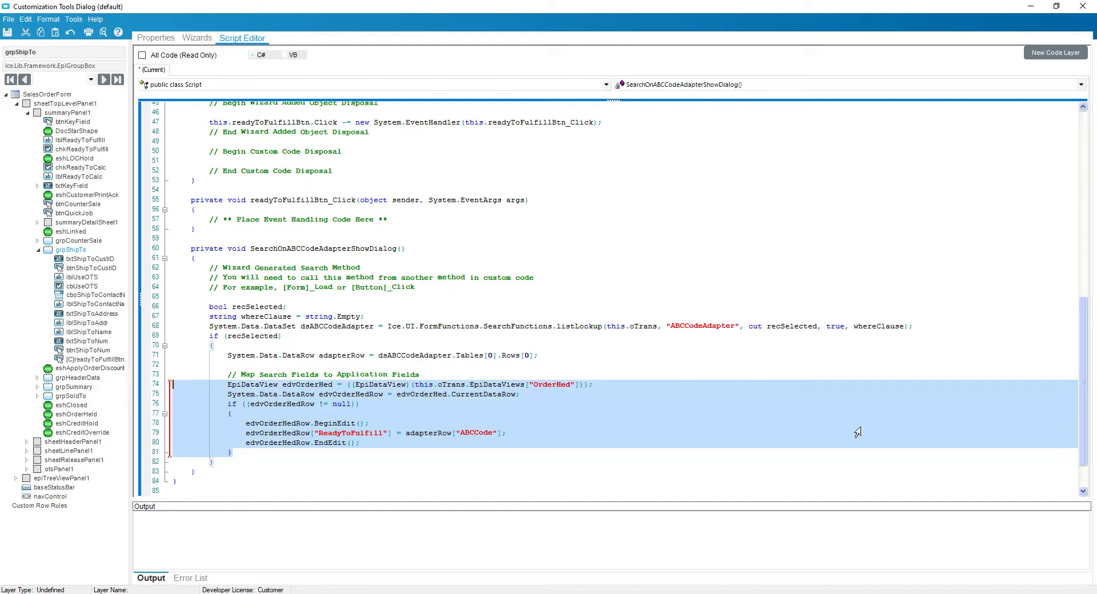
pyautogui.moveTo(494, 399)
pyautogui.write('1')
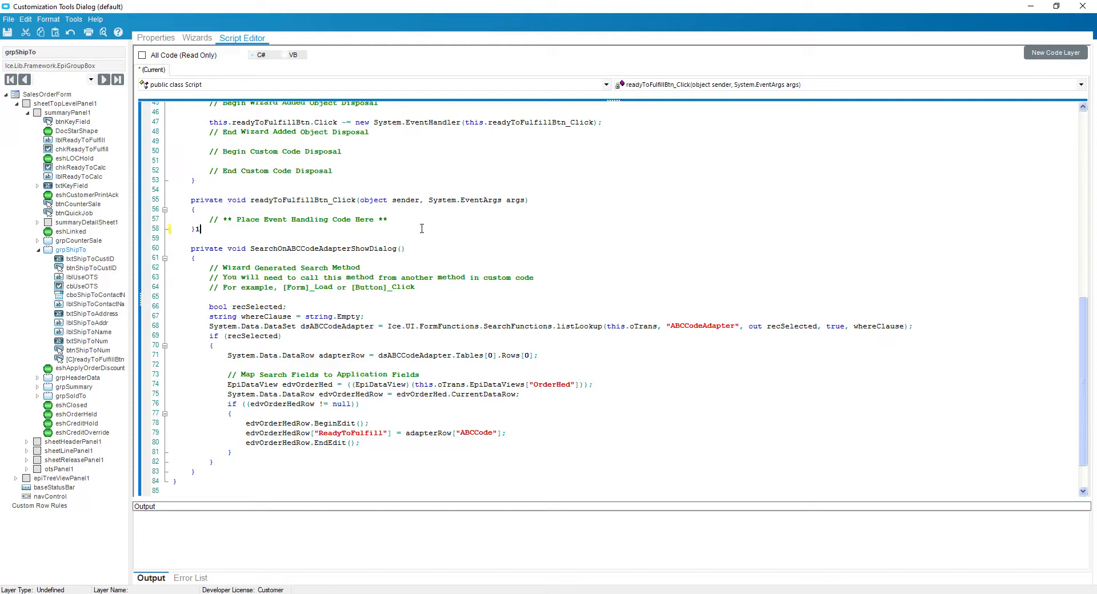
pyautogui.press('Backspace')
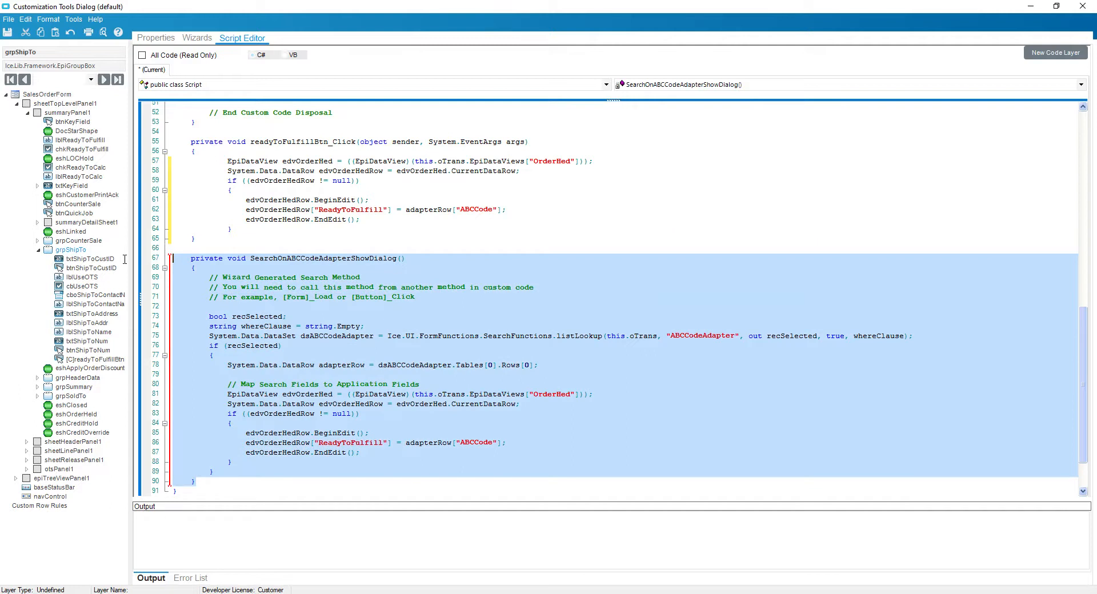
# Replace adapterRow["ABCCode"] with true so ReadyToFulfill is set true
pyautogui.scroll(3)
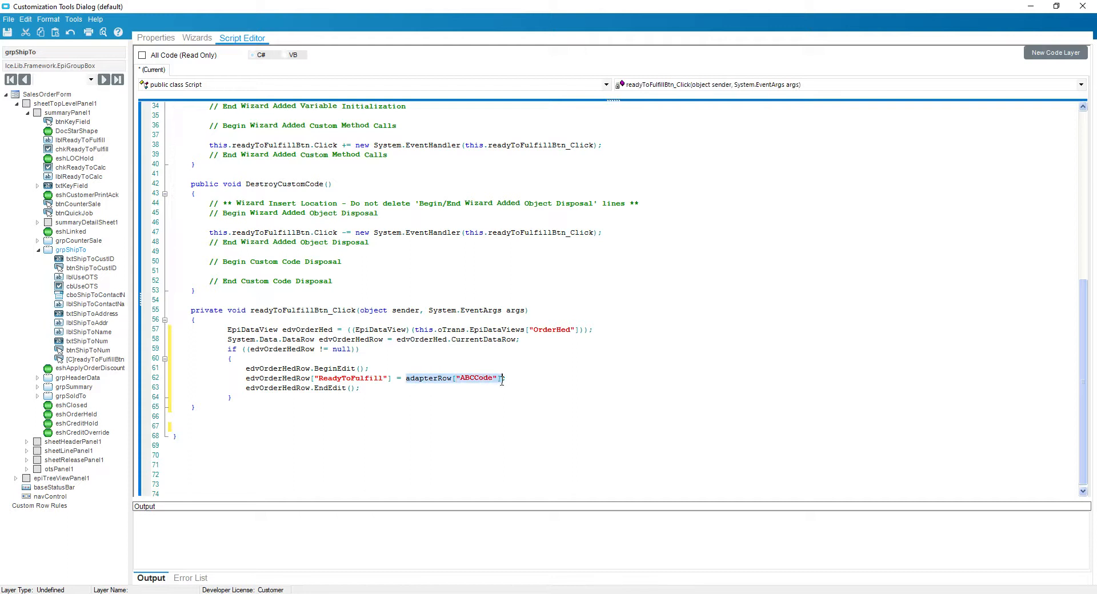
pyautogui.write('t')
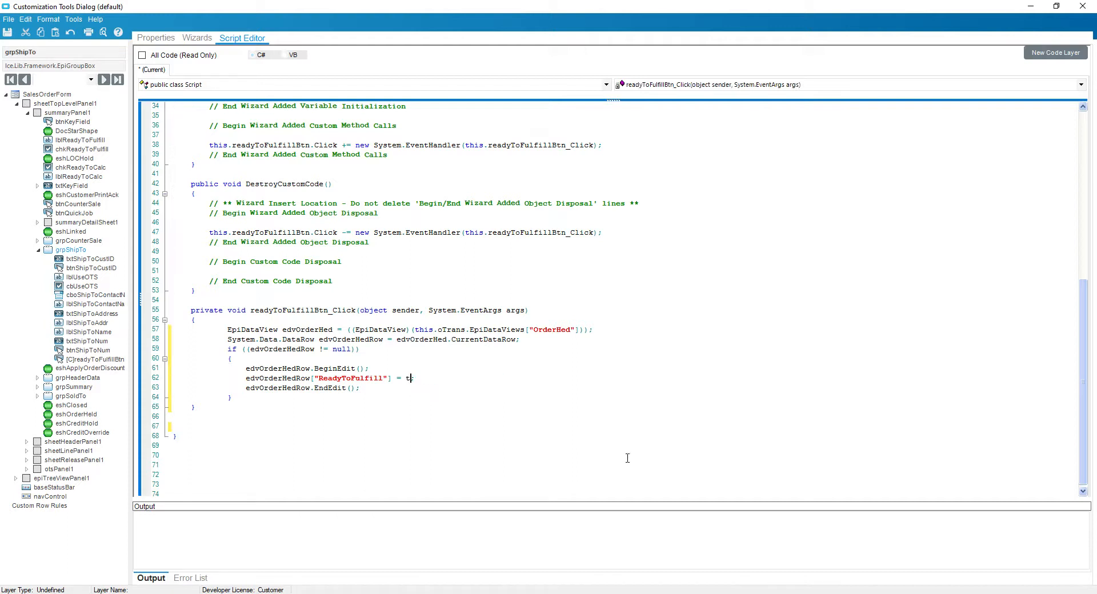
pyautogui.write('r')
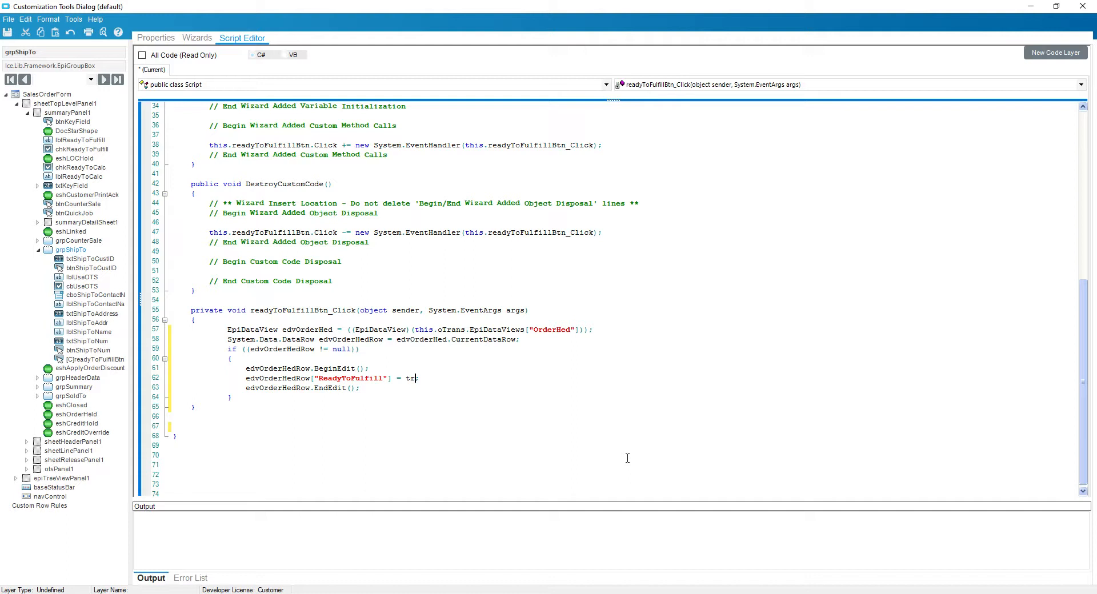
pyautogui.write('ue;')
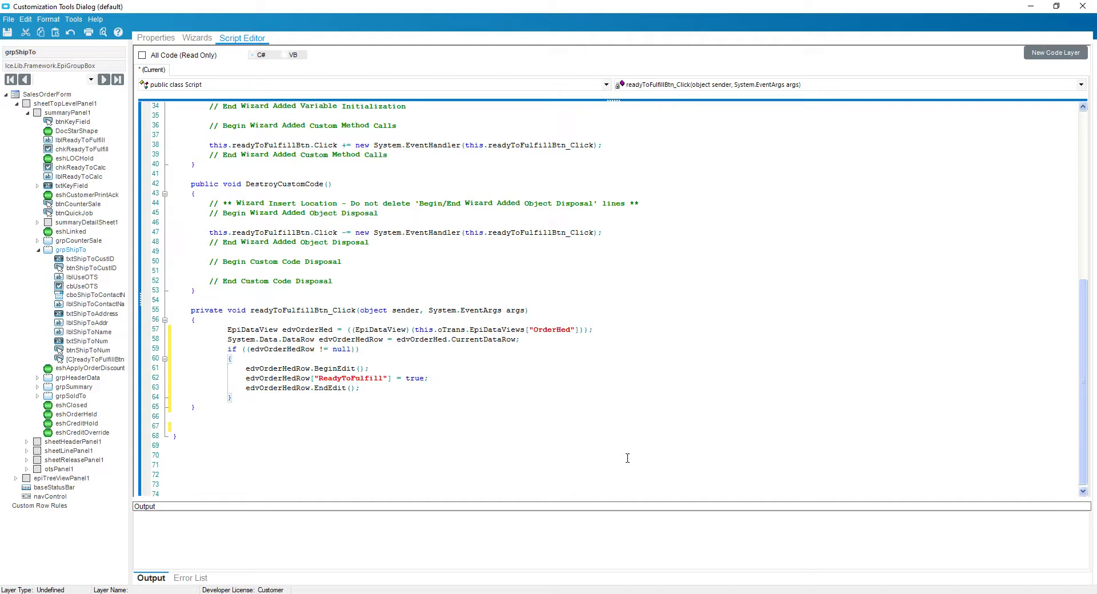
# Add oTrans.Update(); after EndEdit to save the order record
pyautogui.click(361, 388)
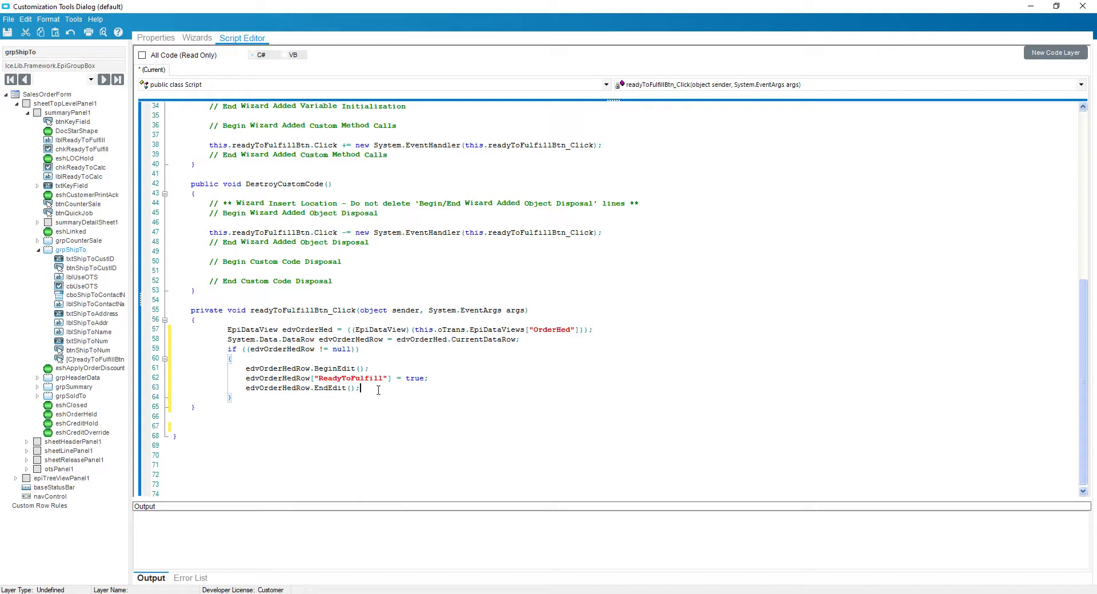
pyautogui.press('enter')
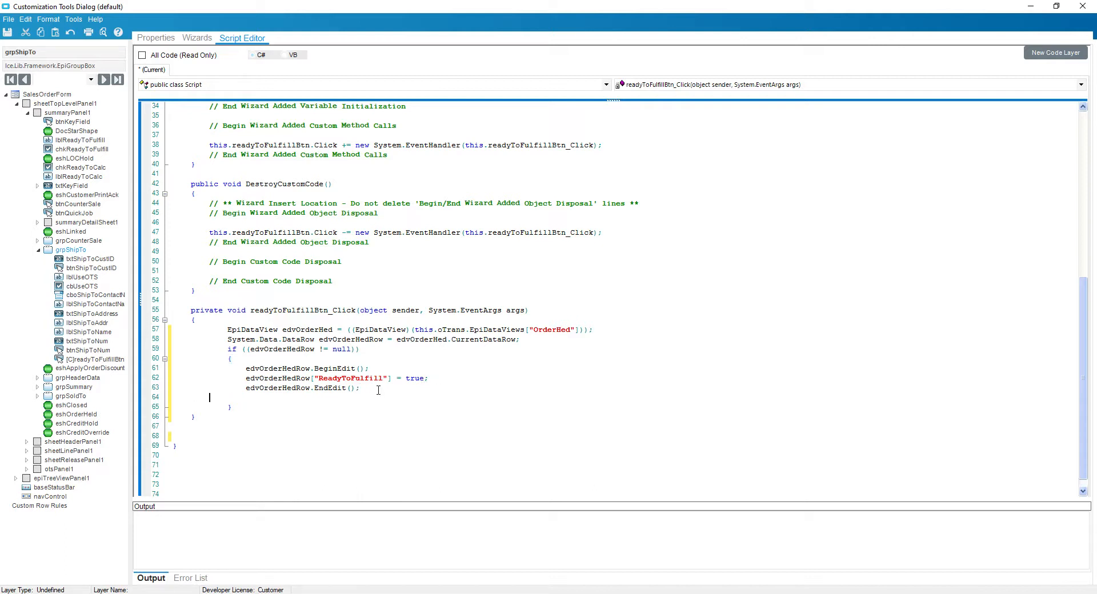
pyautogui.write('o')
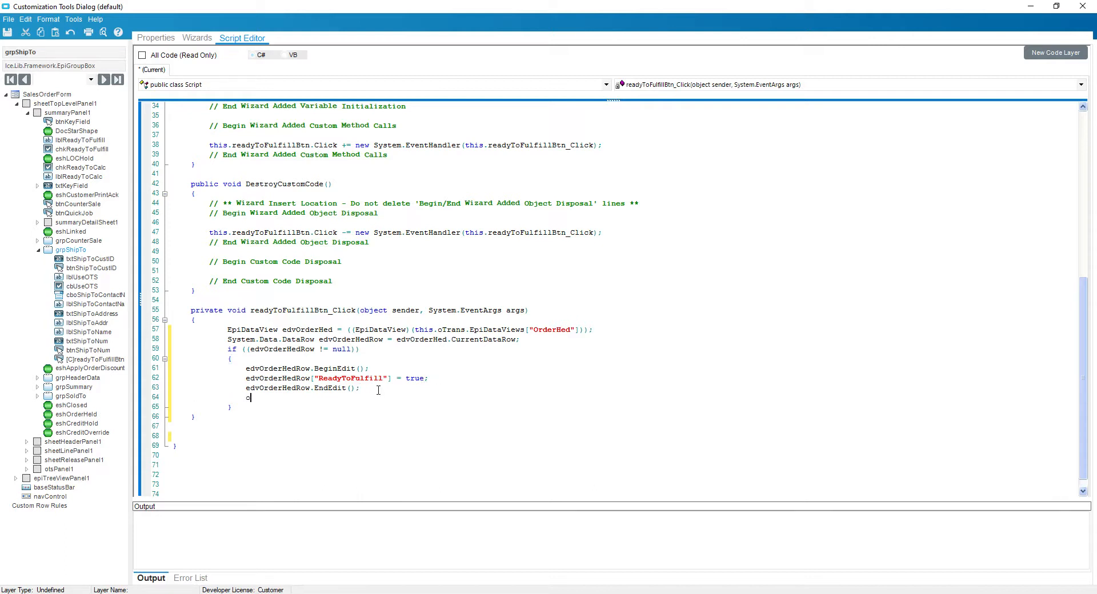
pyautogui.write('Trans.')
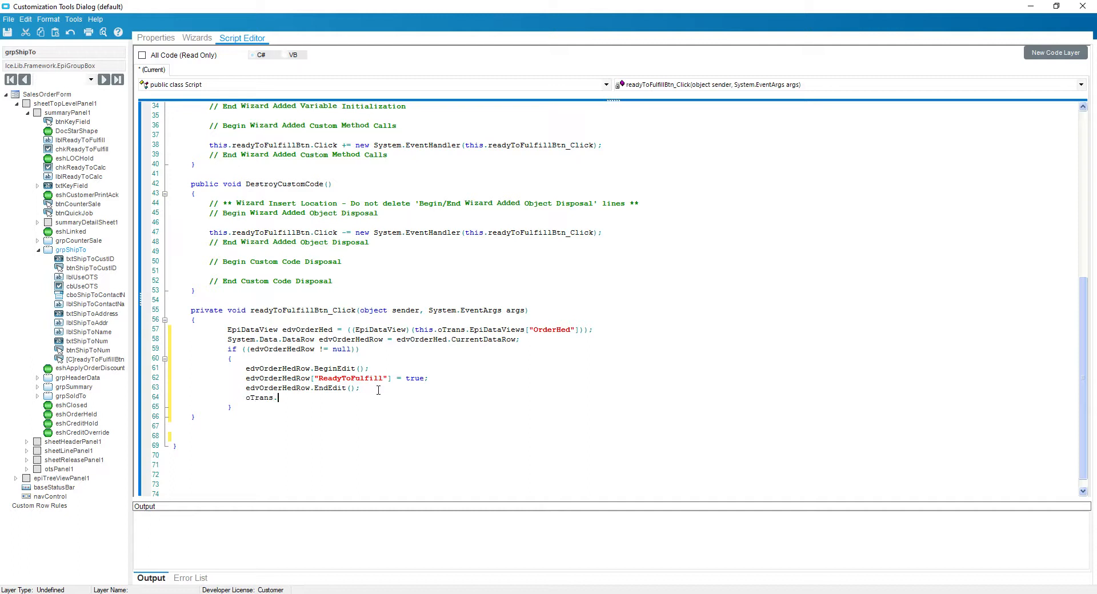
pyautogui.write('Update();')
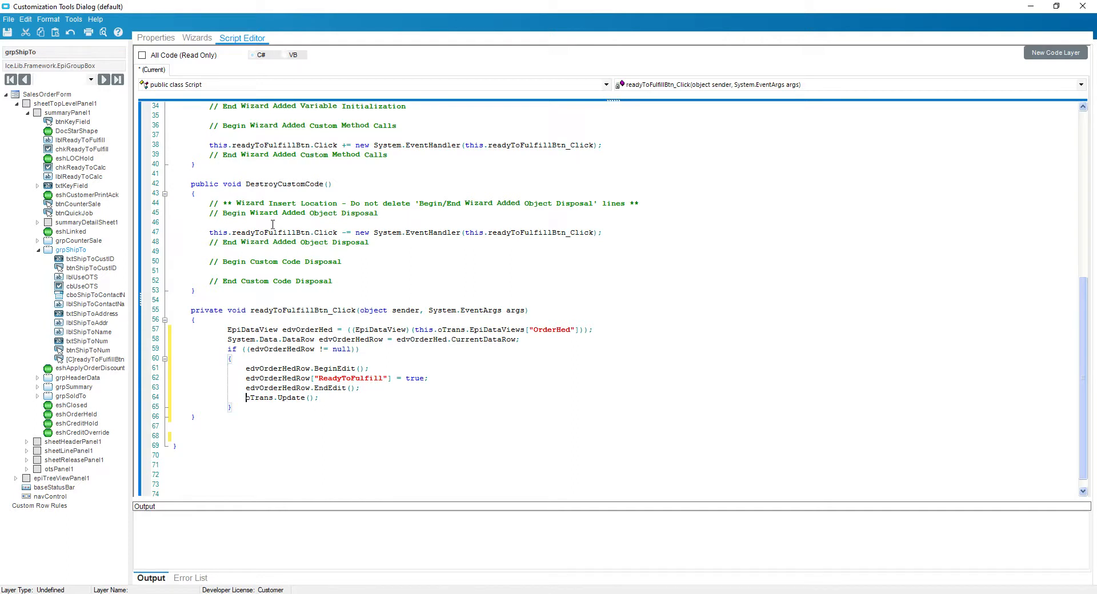
pyautogui.scroll(3)
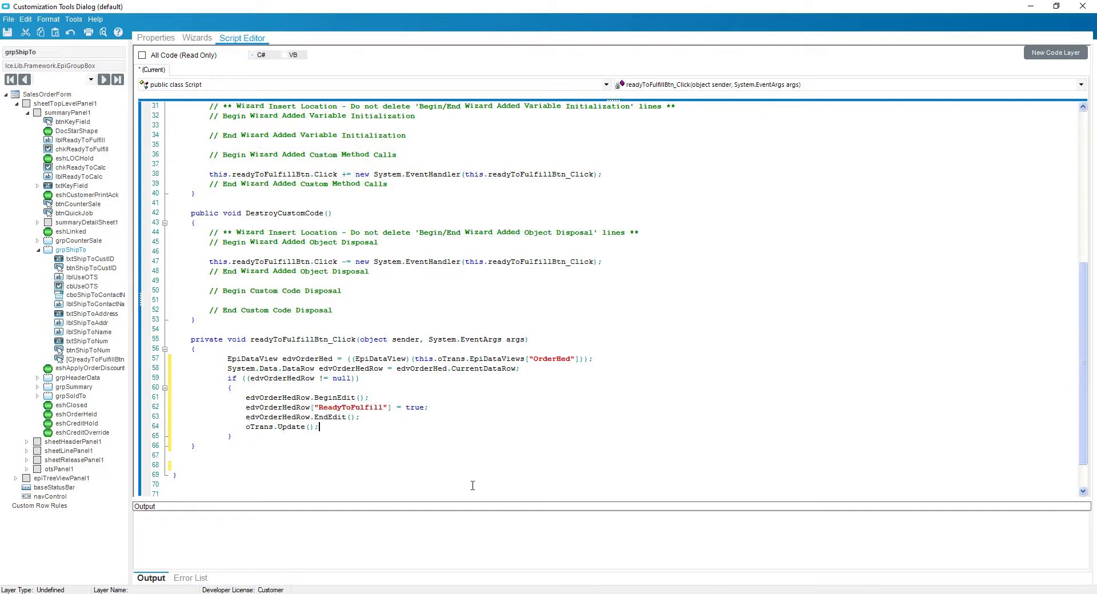
# Save the customization as btnTest for all companies without a comment
pyautogui.scroll(3)
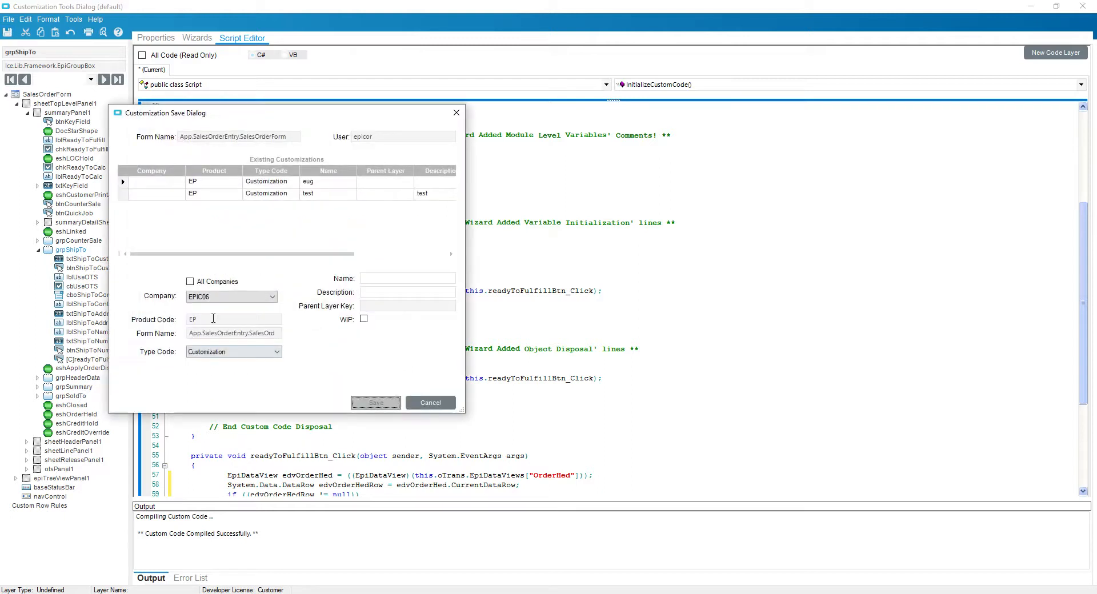
pyautogui.click(190, 281)
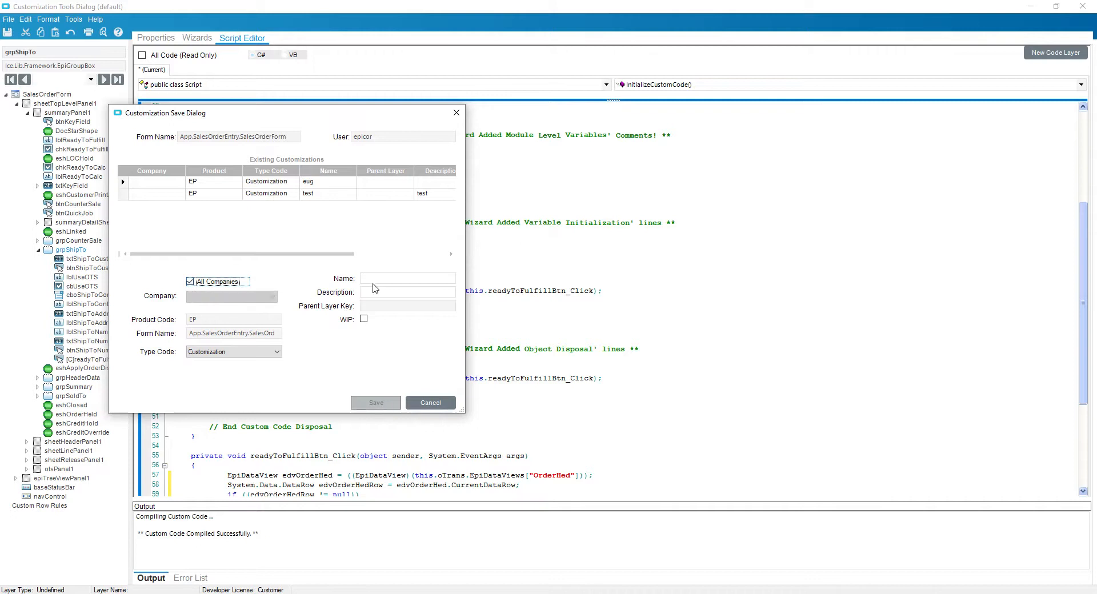
pyautogui.write('bu')
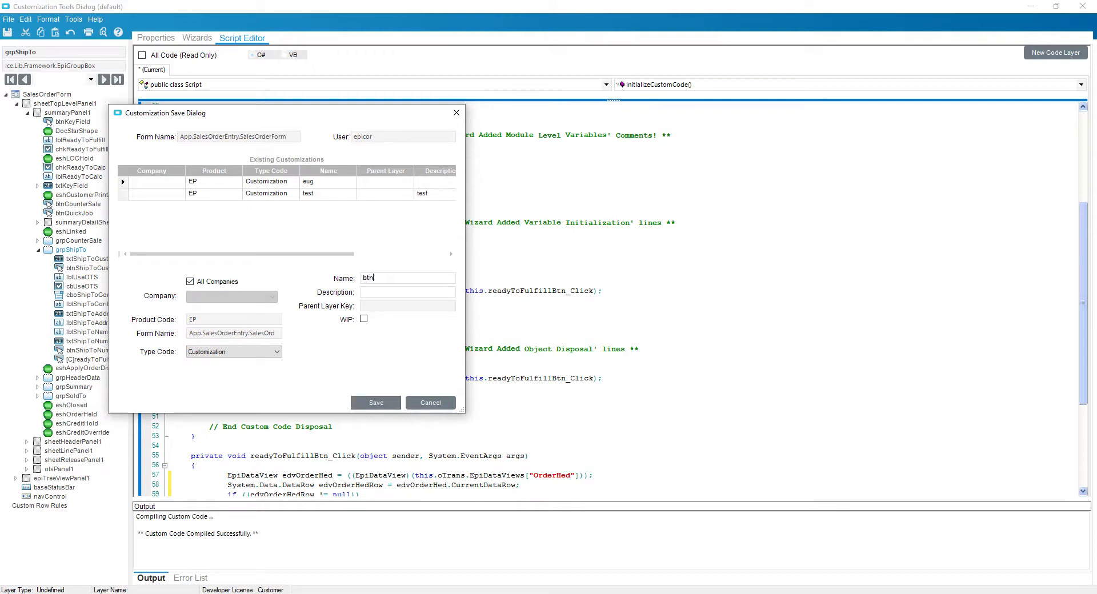
pyautogui.write('Test')
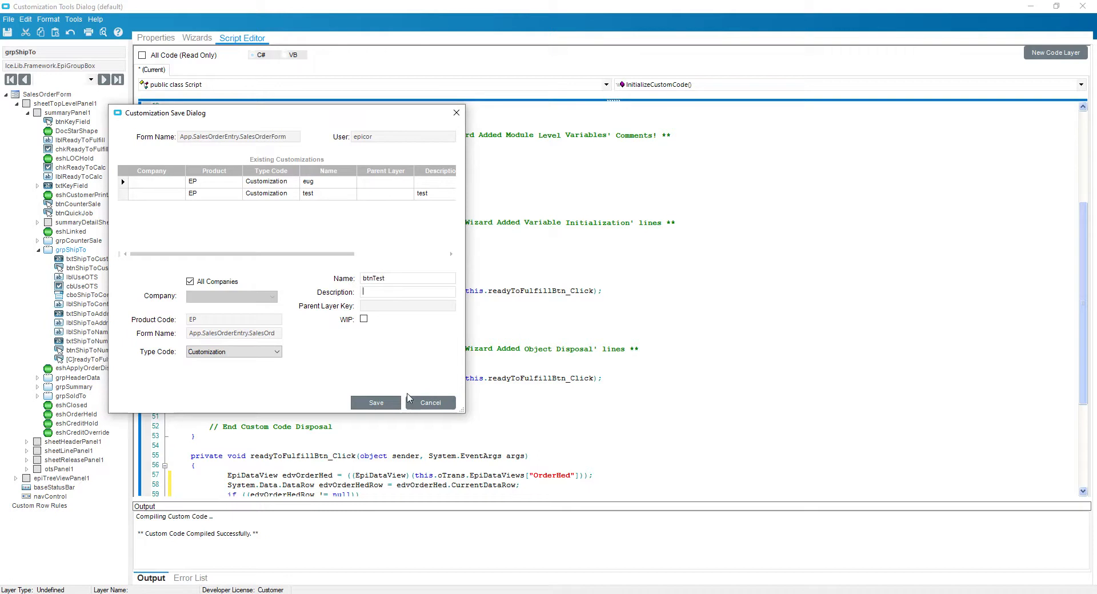
pyautogui.click(376, 402)
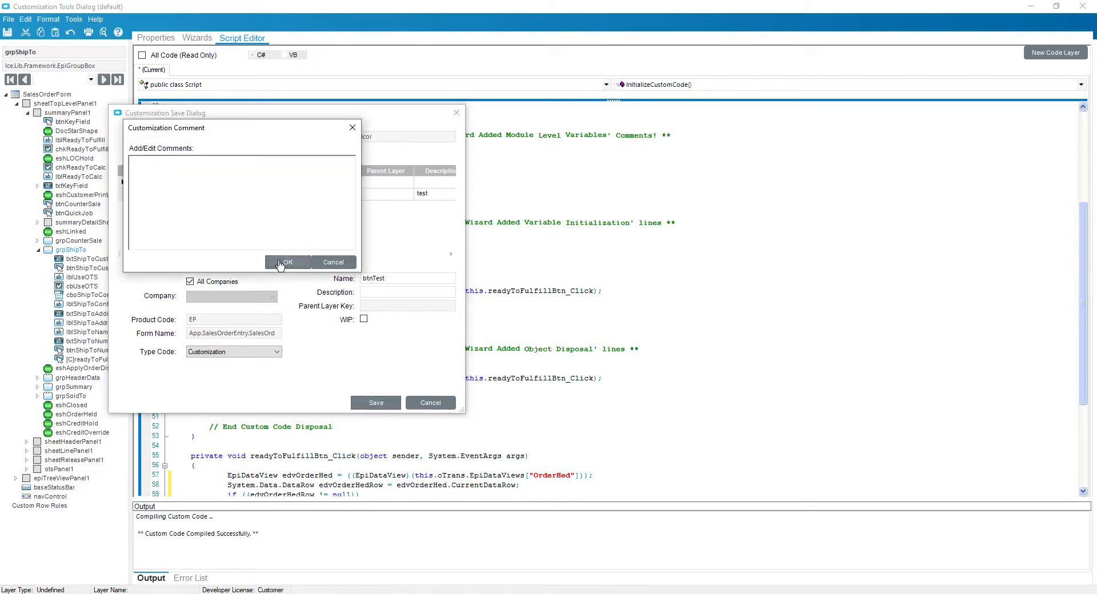
pyautogui.click(286, 261)
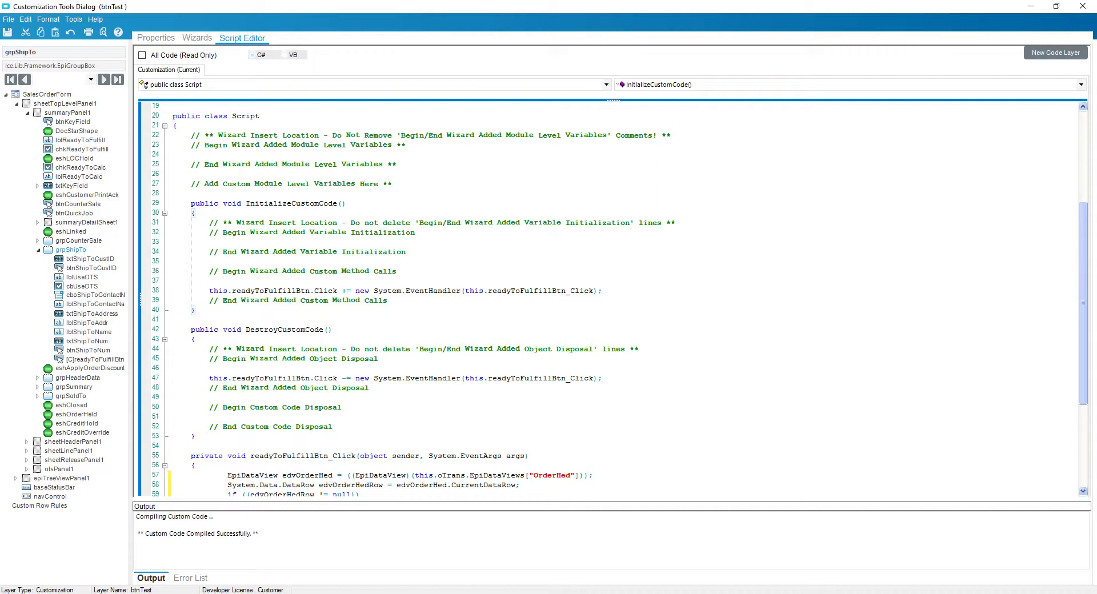